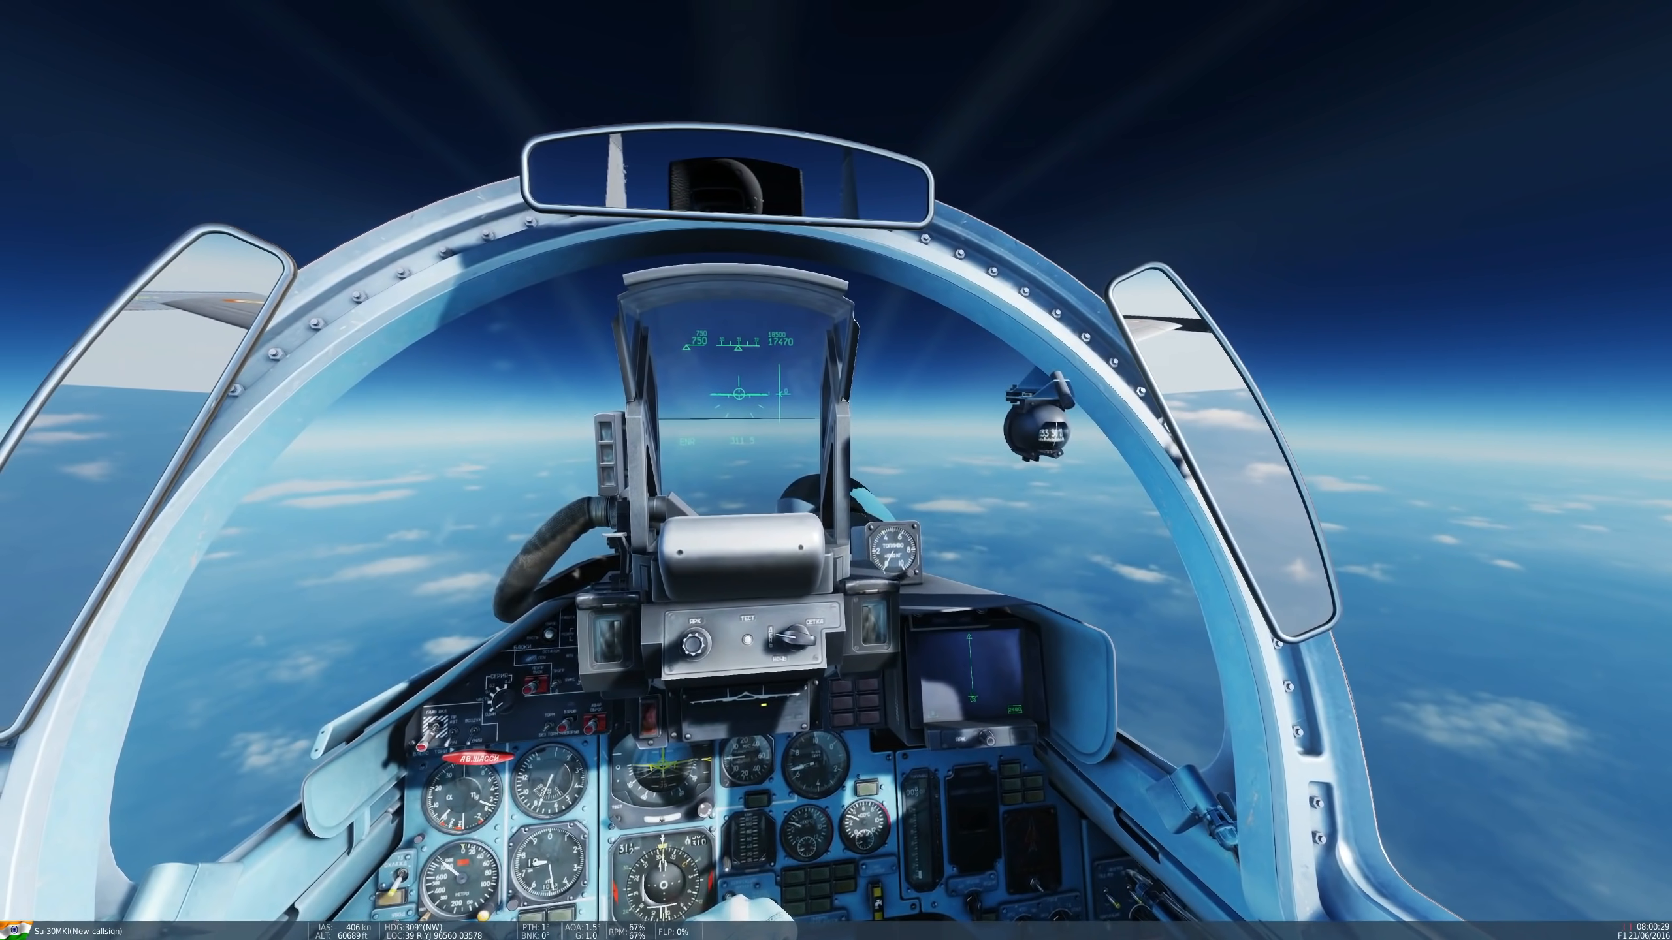
Leave the Su-30MKI cockpit for the Persian Gulf map near Abu Musa.
key("F2")
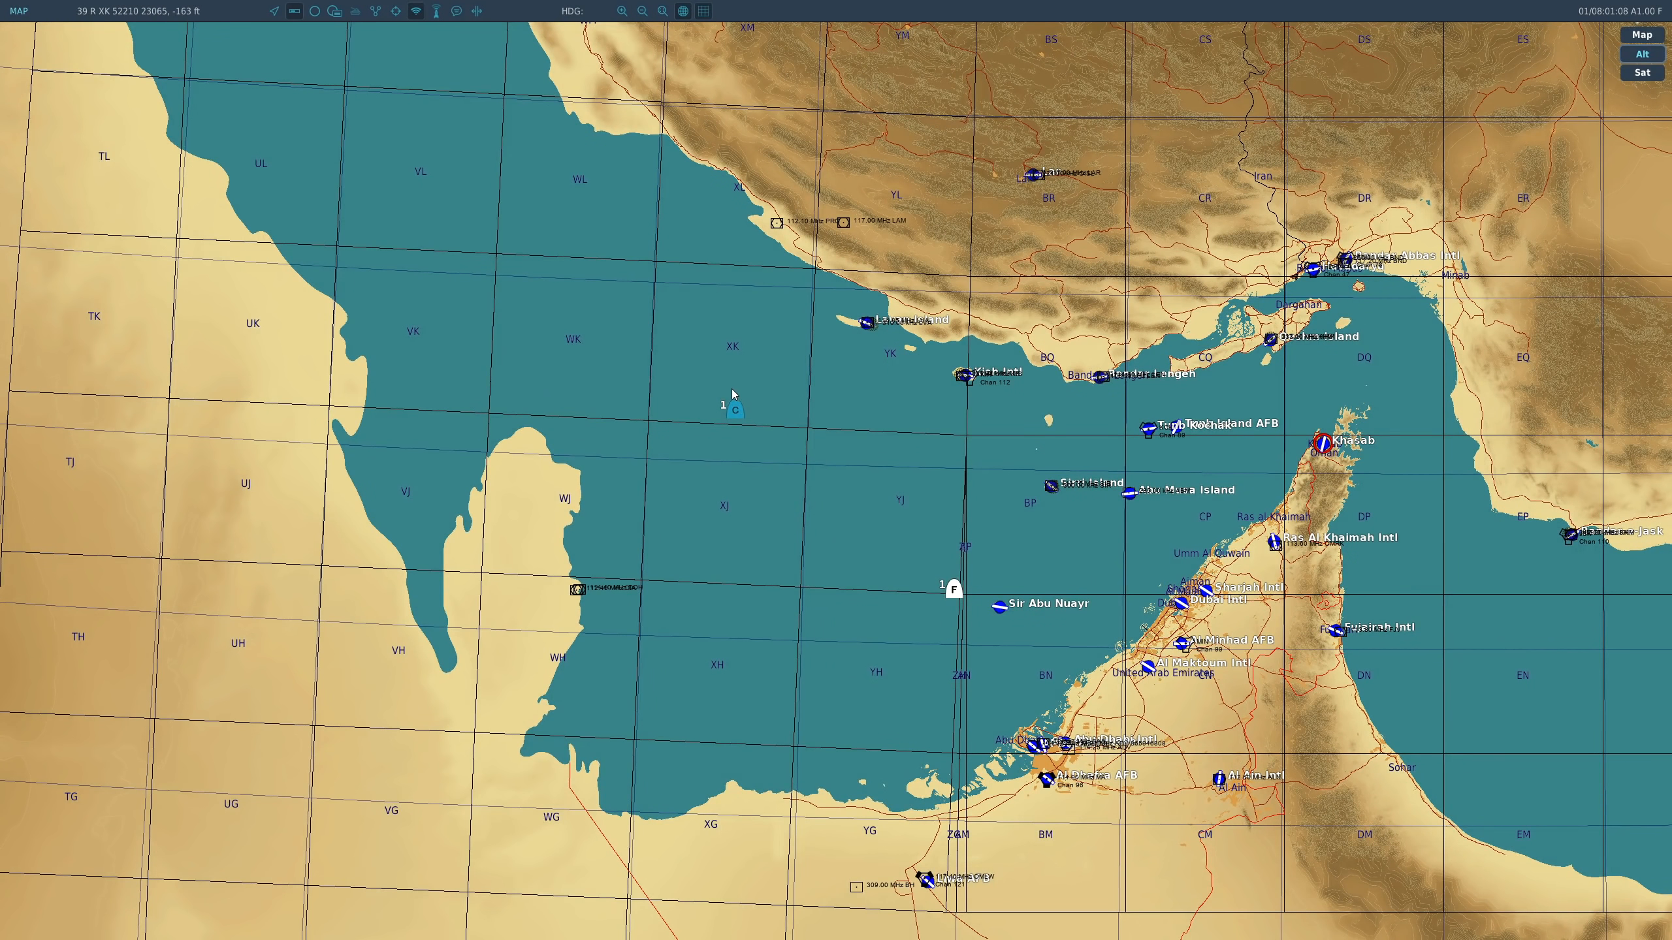
mouse_move(735, 415)
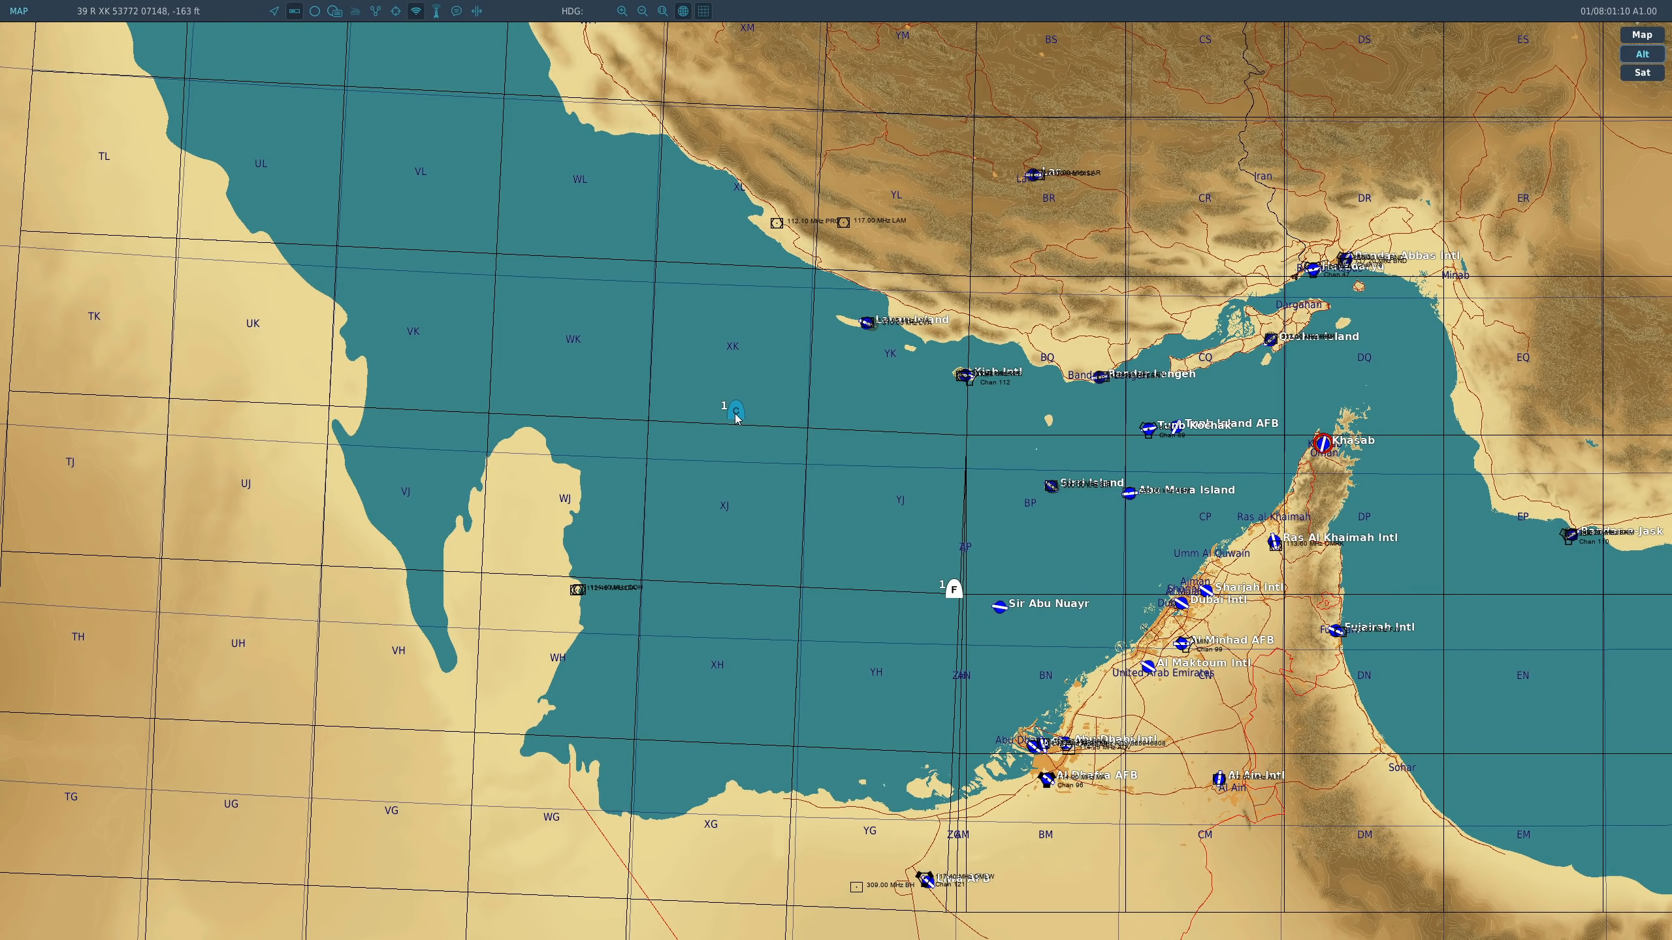
Show the info panels of the own Su-30MKI and the US C-5 Galaxy transport.
left_click(735, 412)
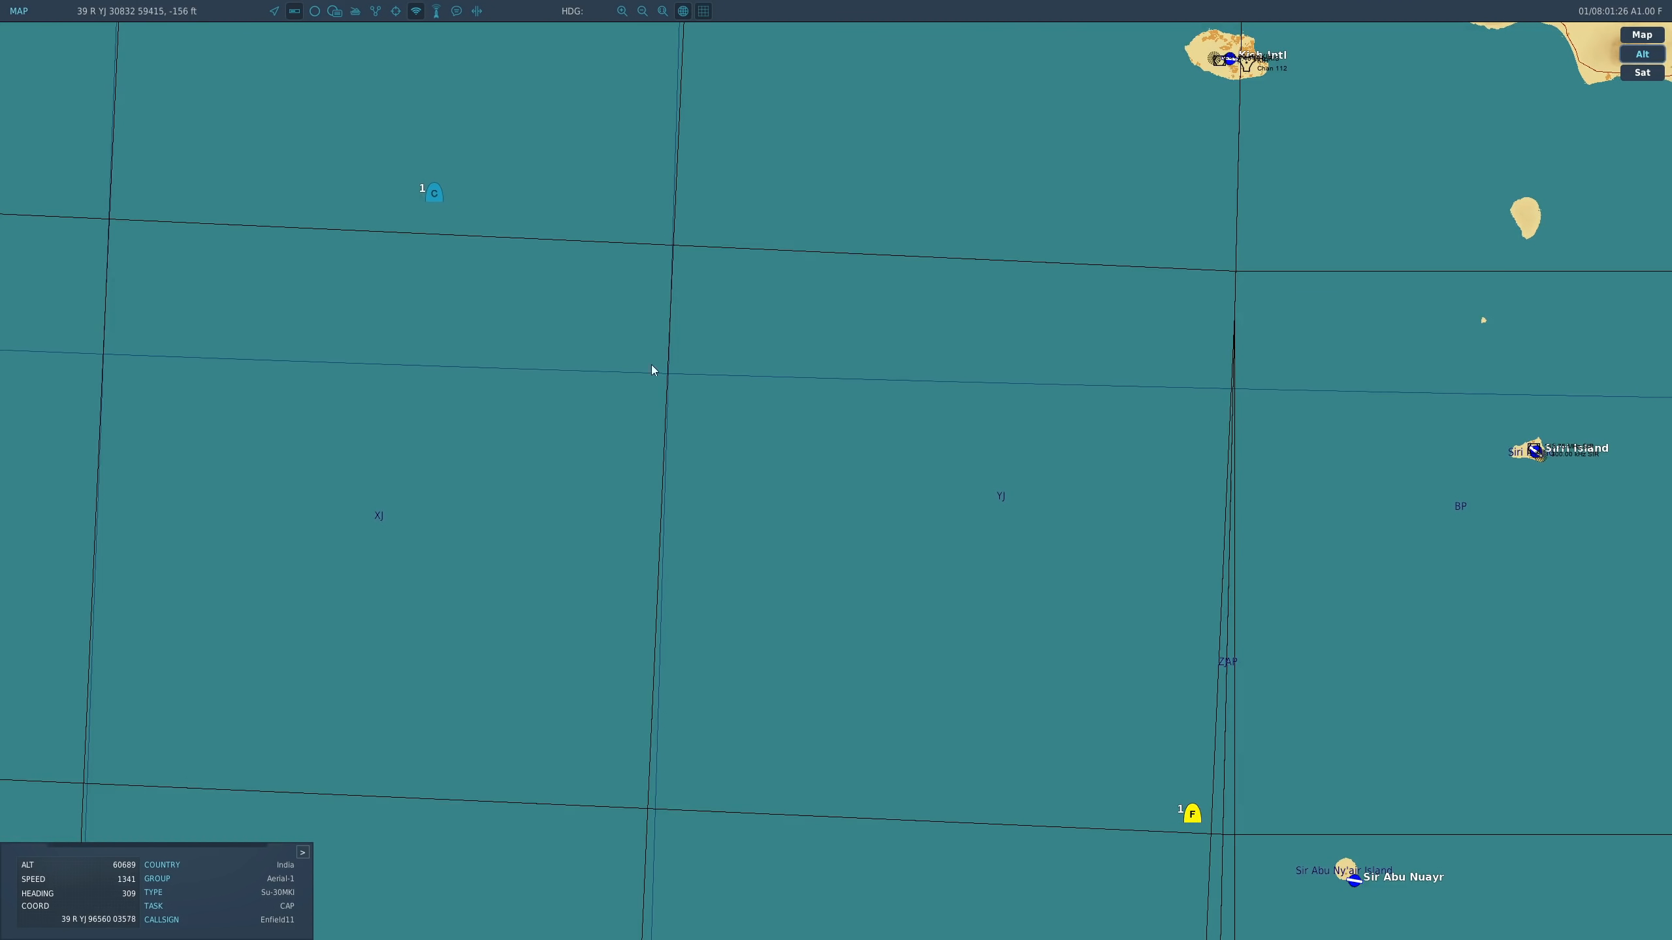
left_click(435, 193)
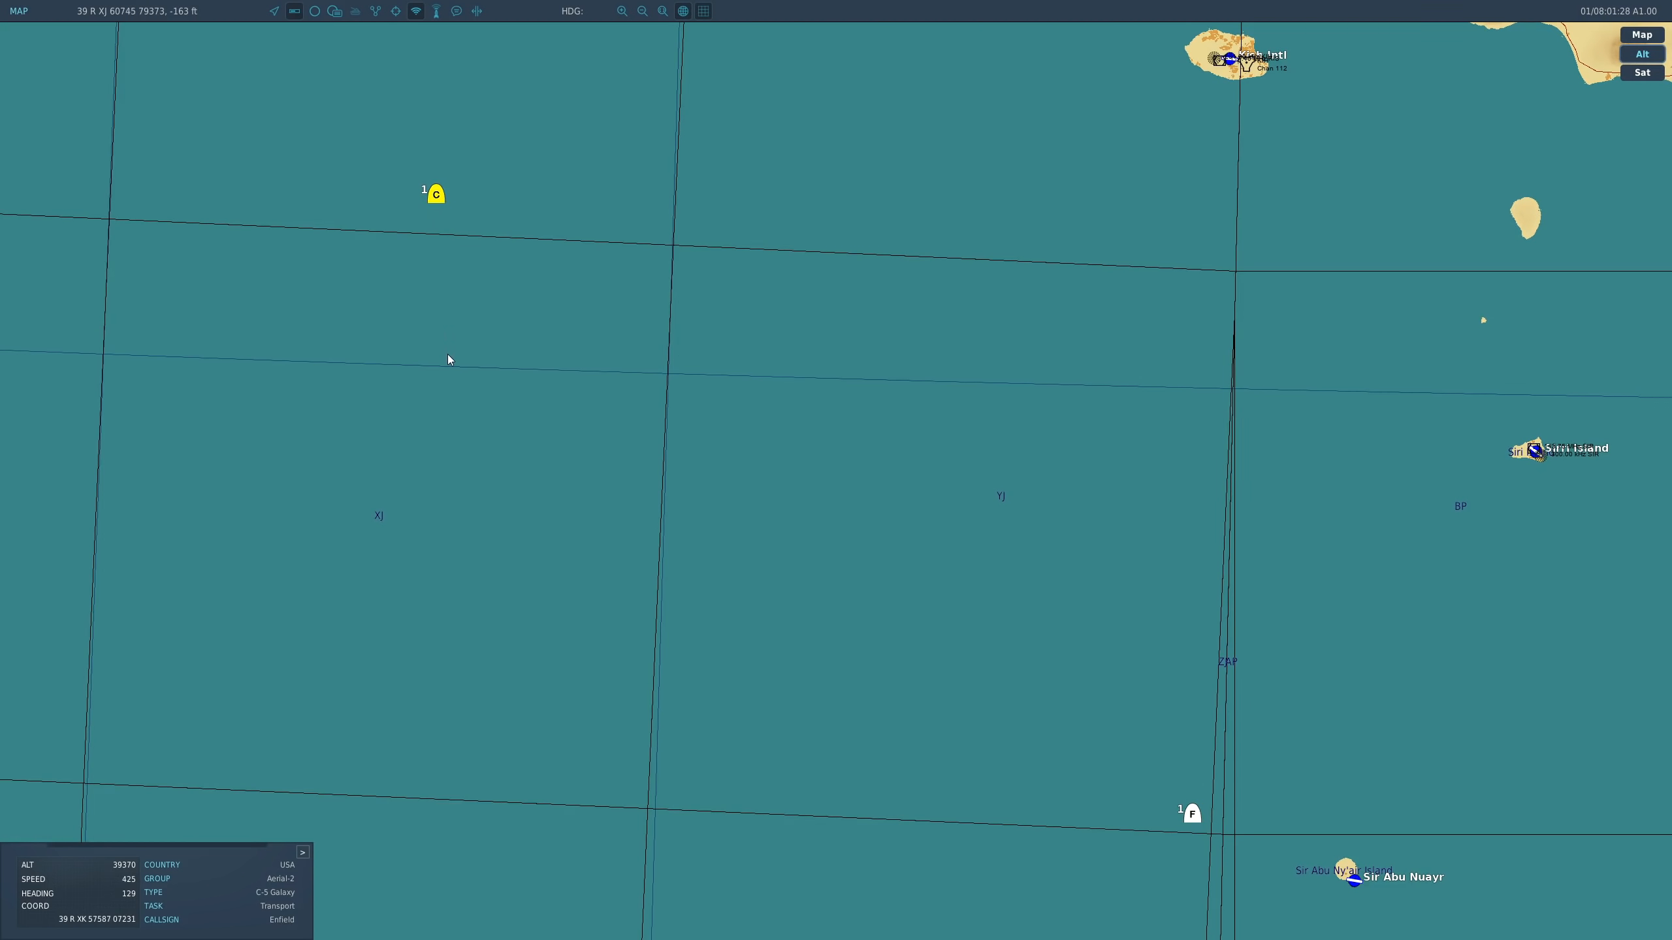
mouse_move(1222, 843)
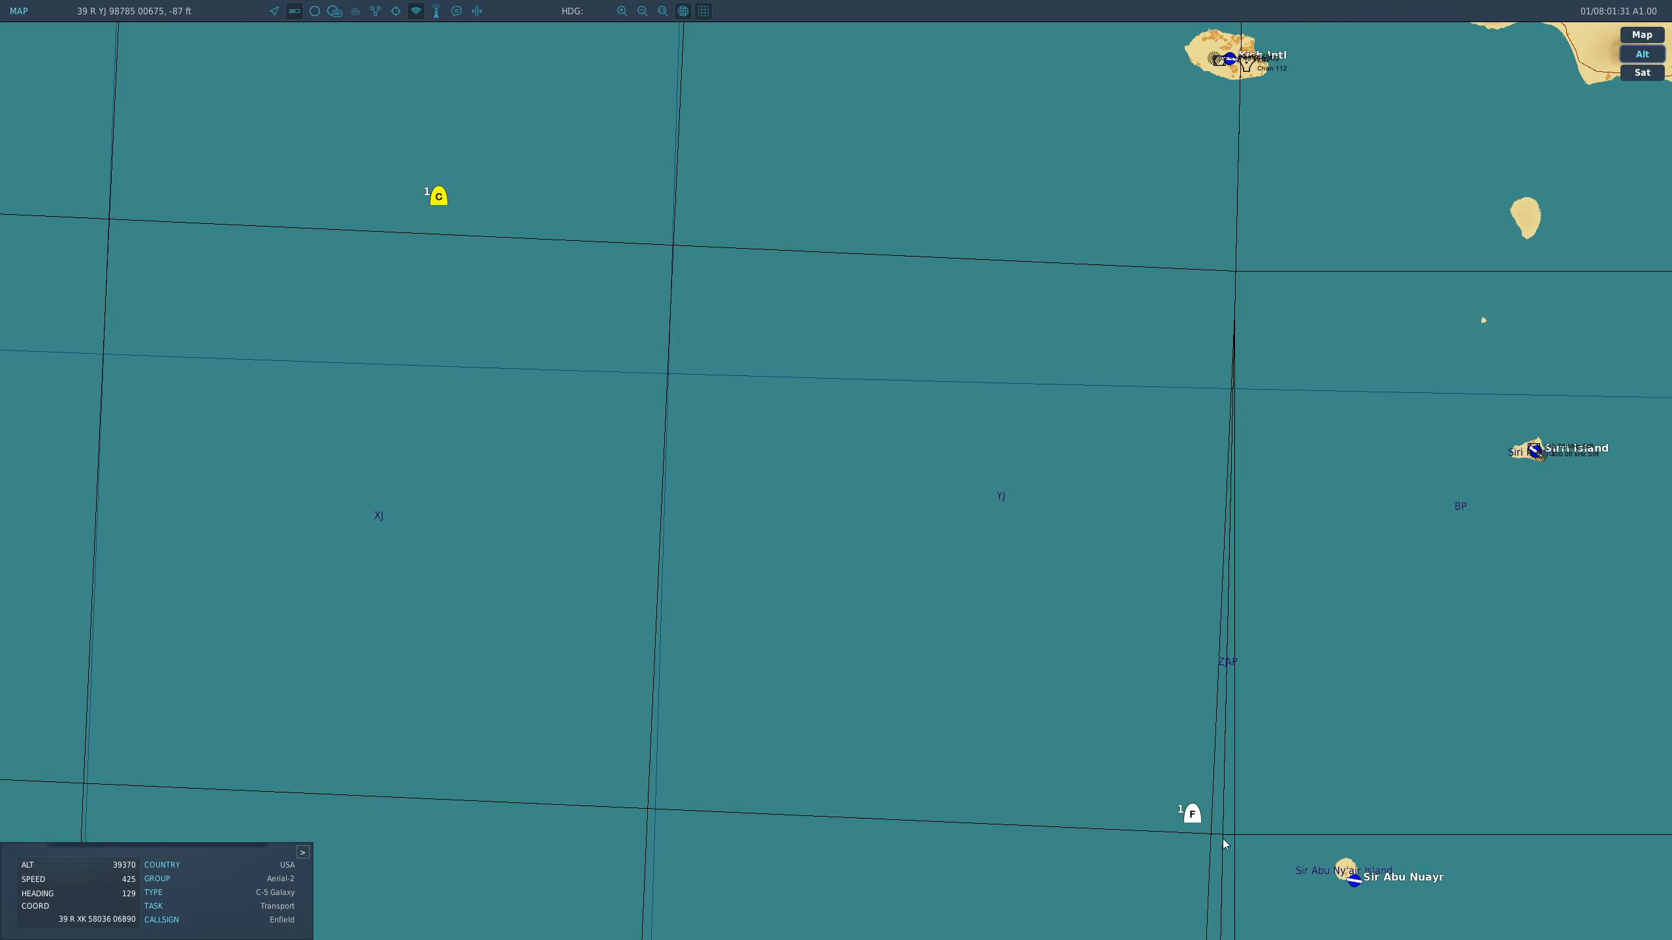
mouse_move(1071, 773)
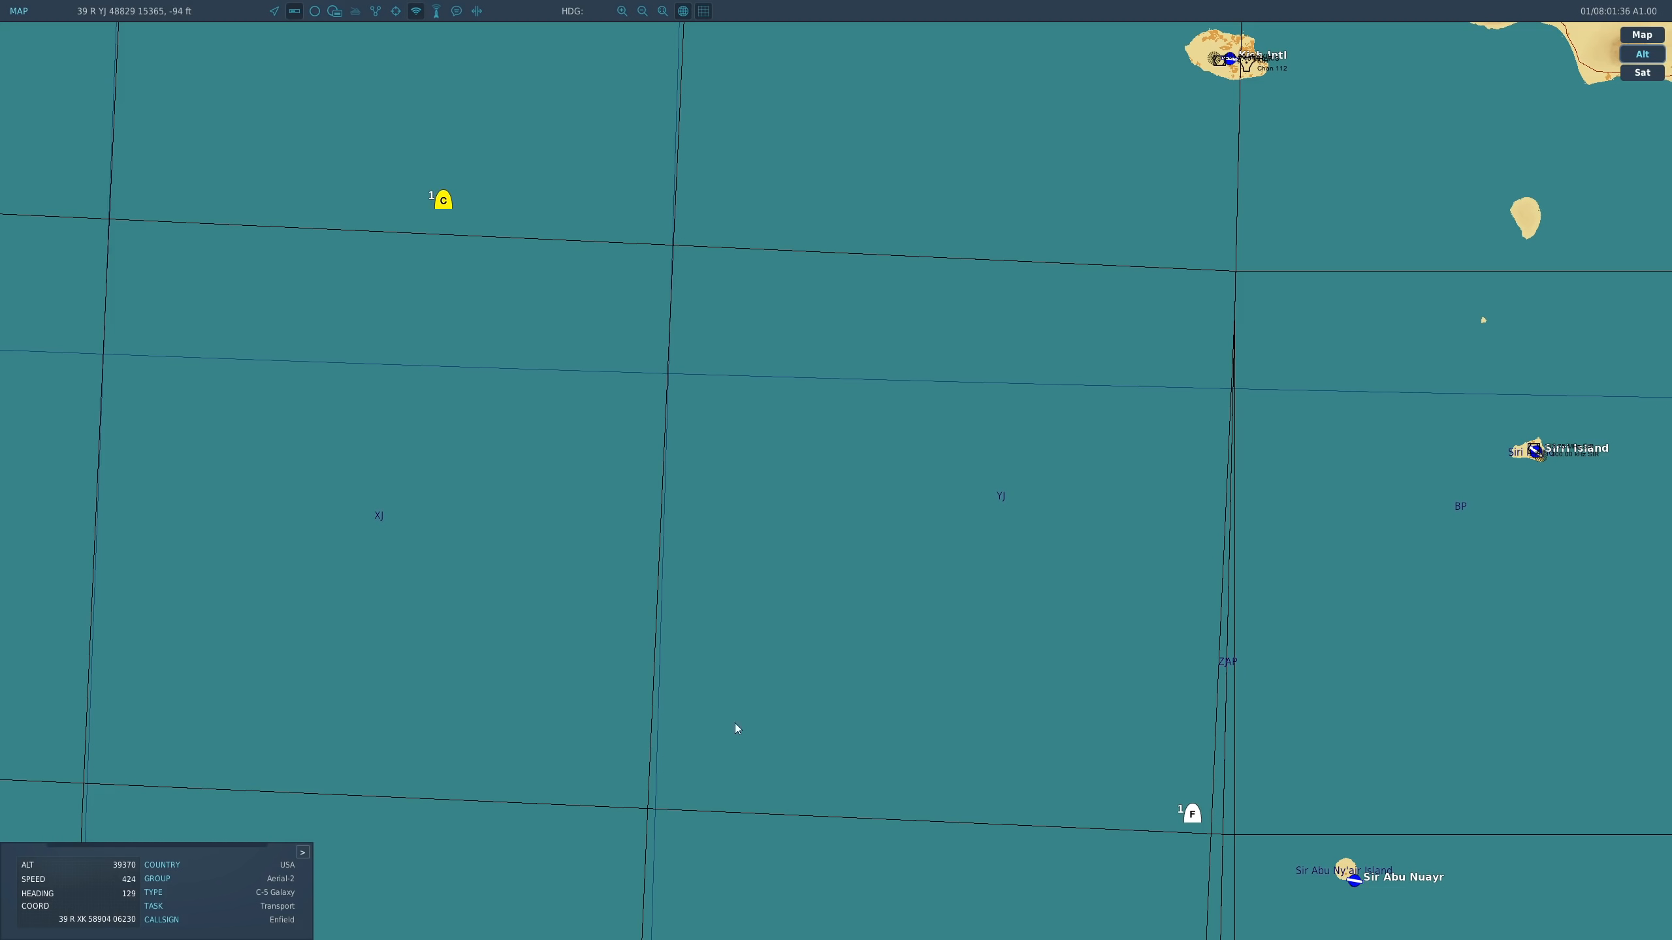
mouse_move(3, 679)
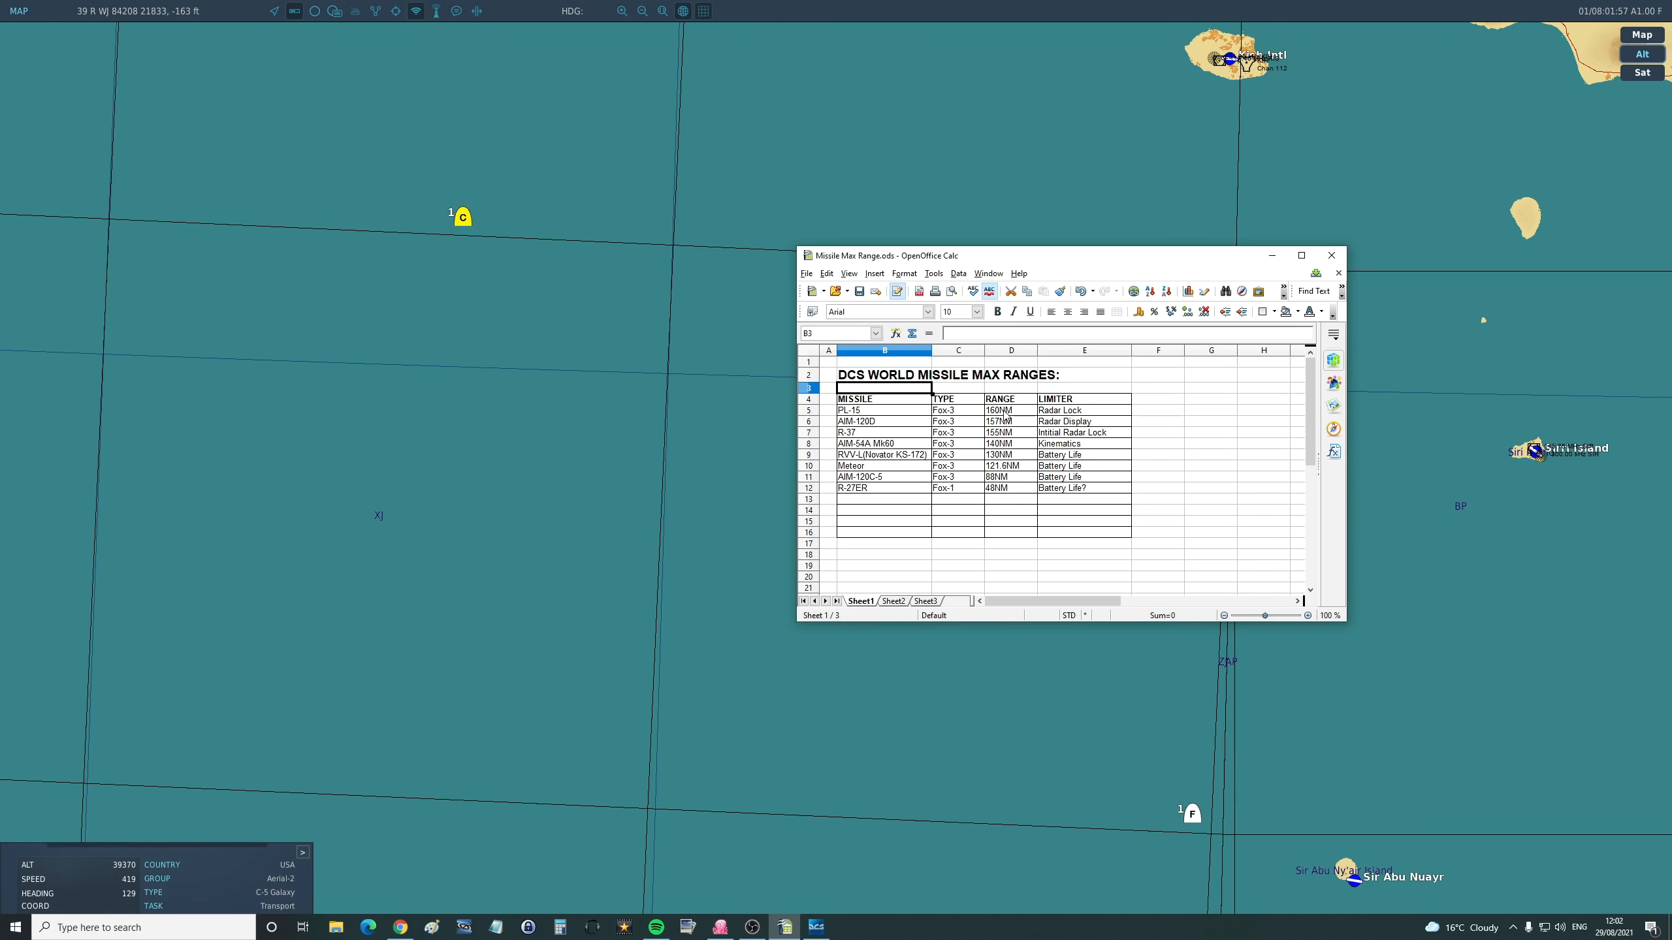
left_click(1010, 410)
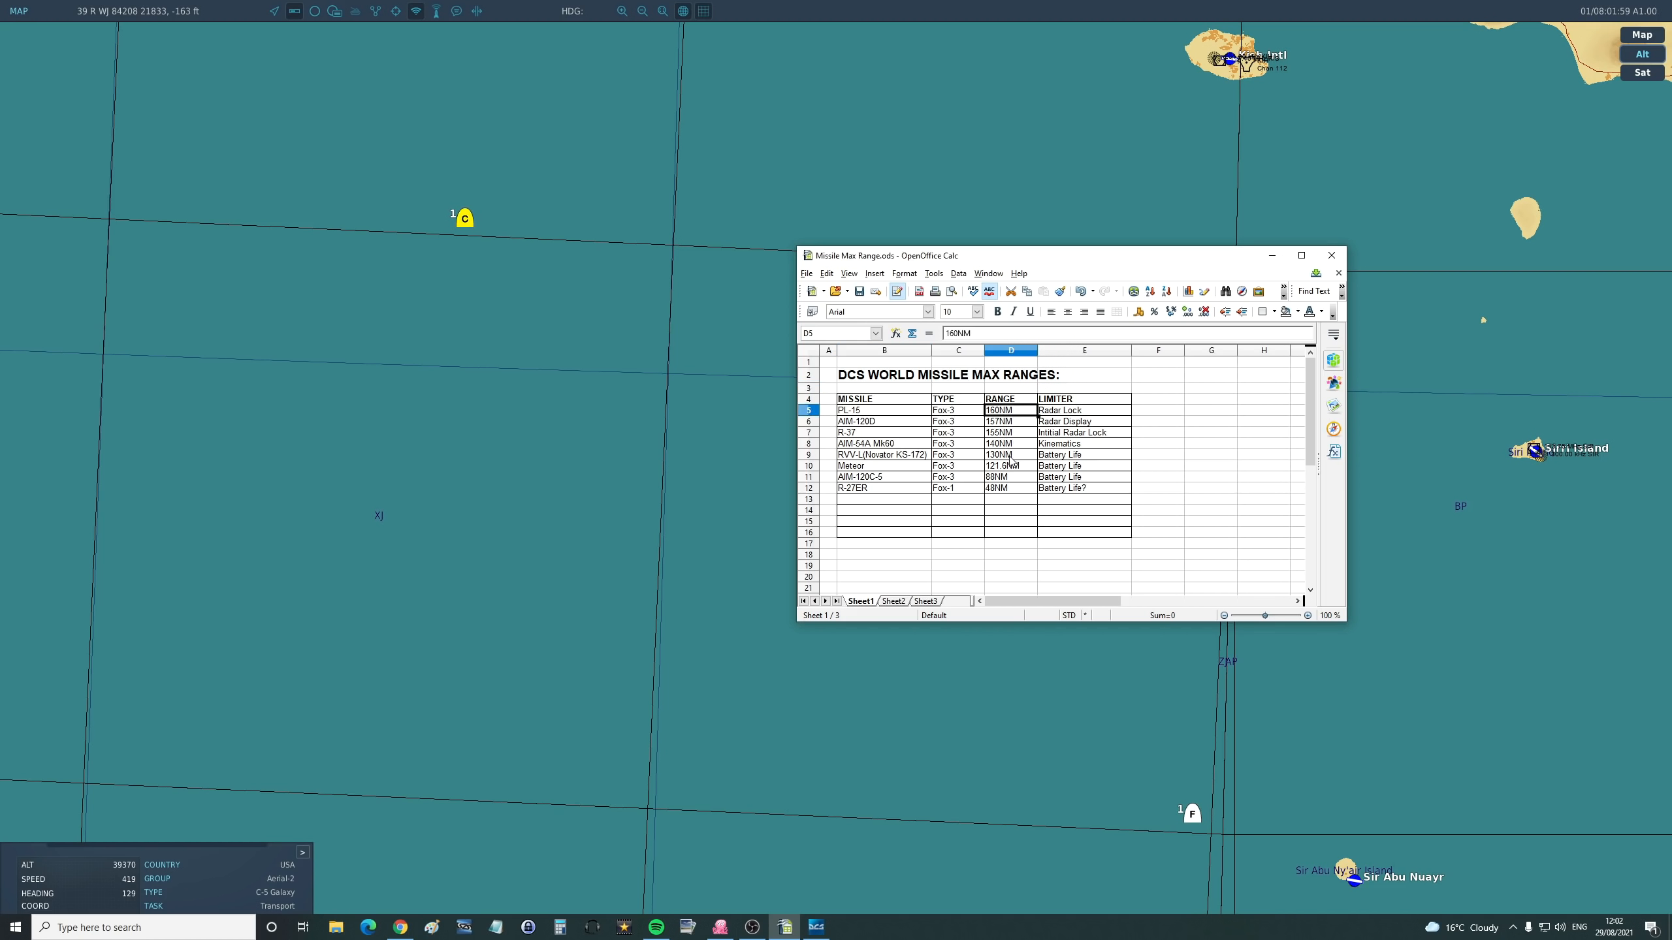
left_click(957, 411)
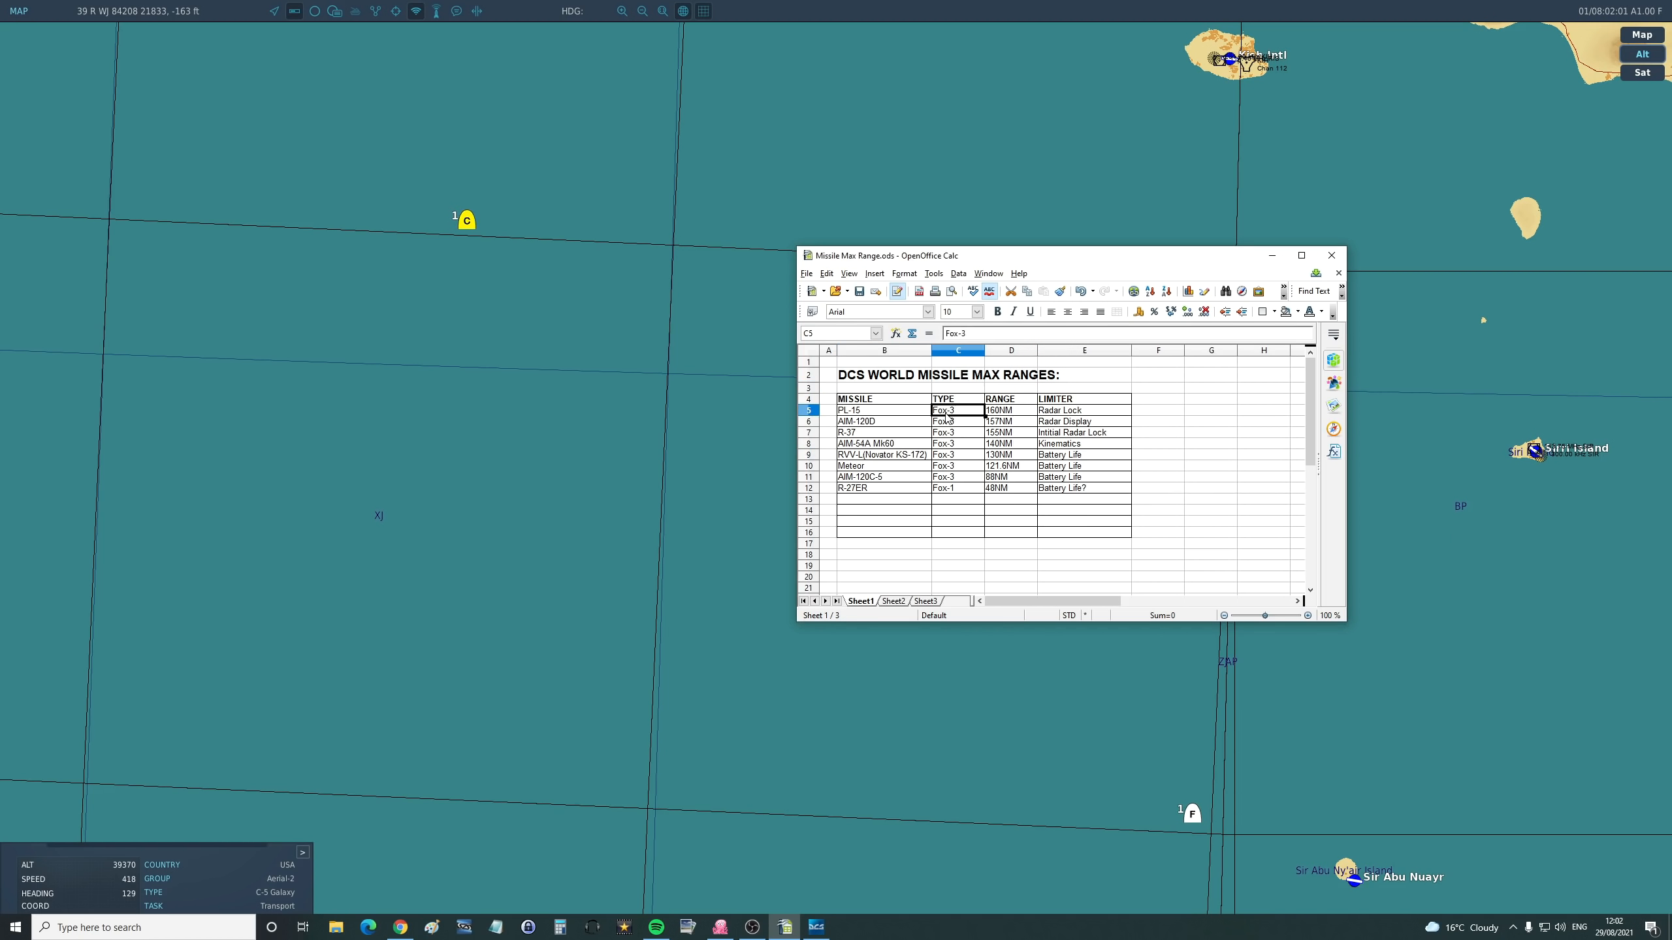
left_click(1084, 410)
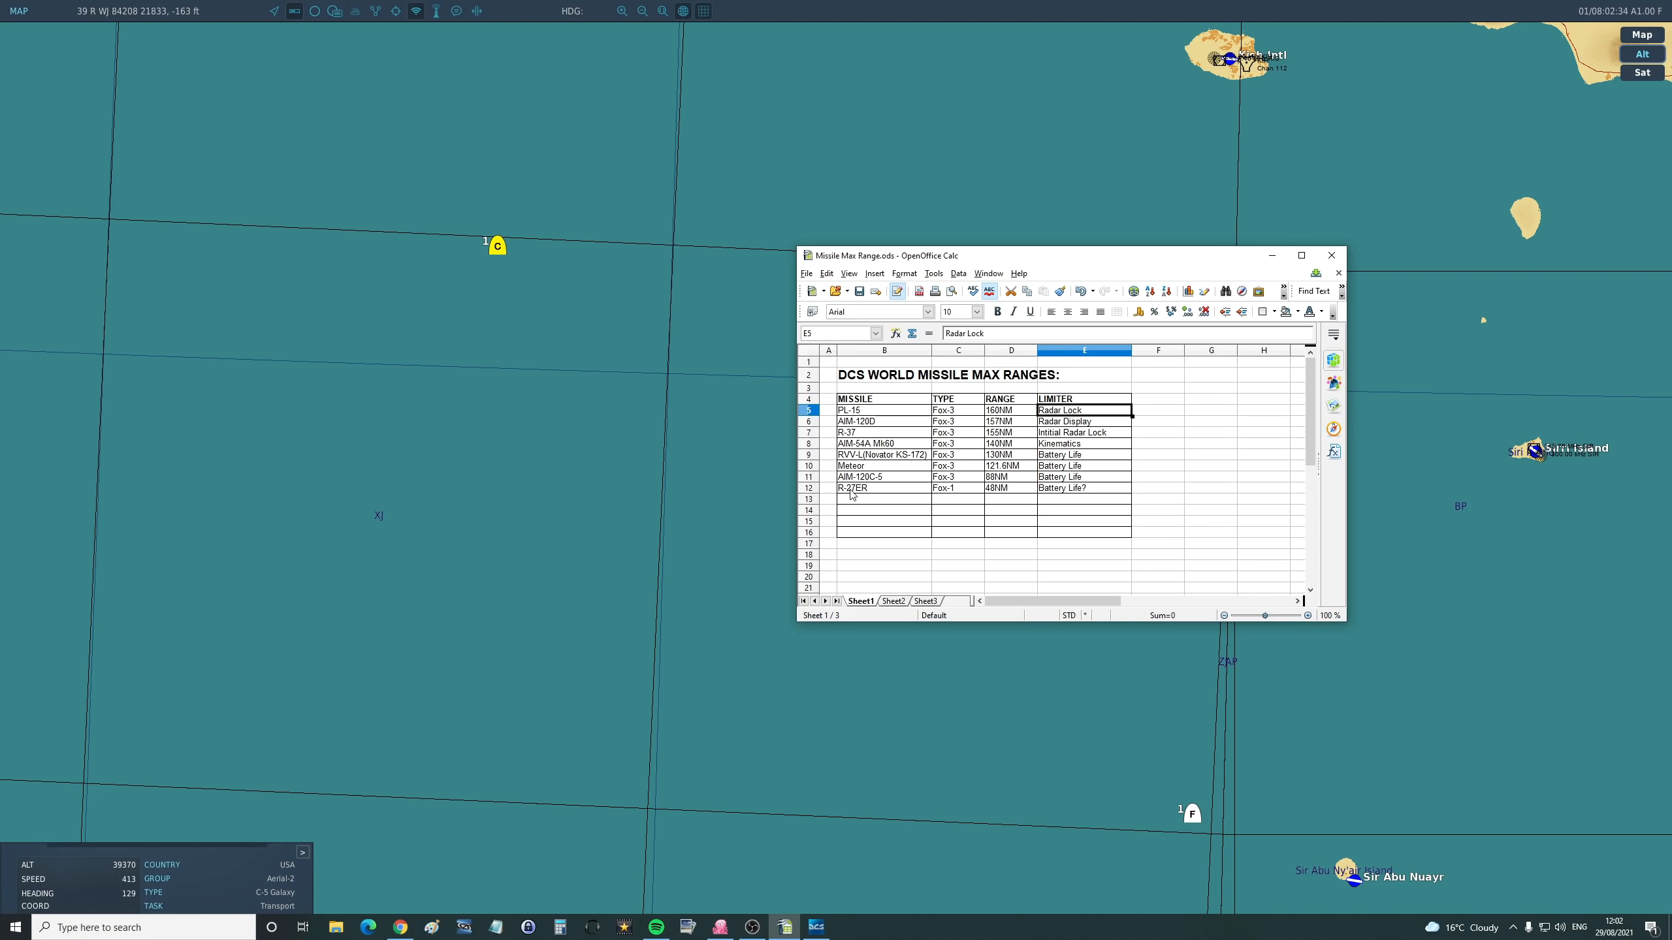
left_click(883, 487)
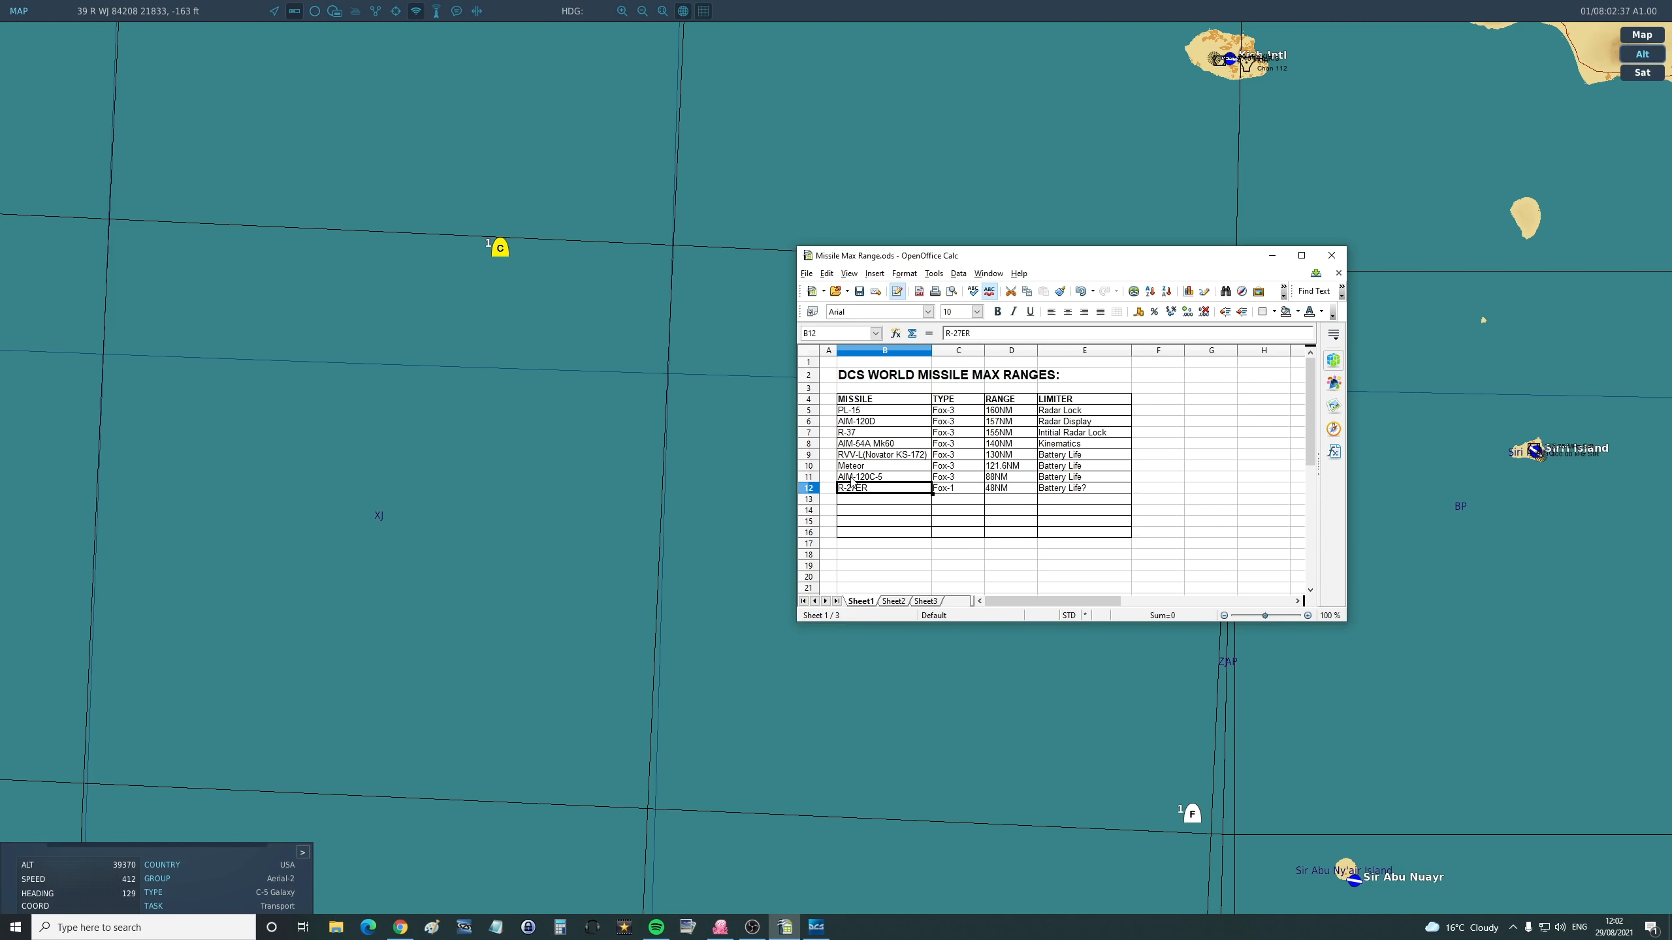
left_click(872, 442)
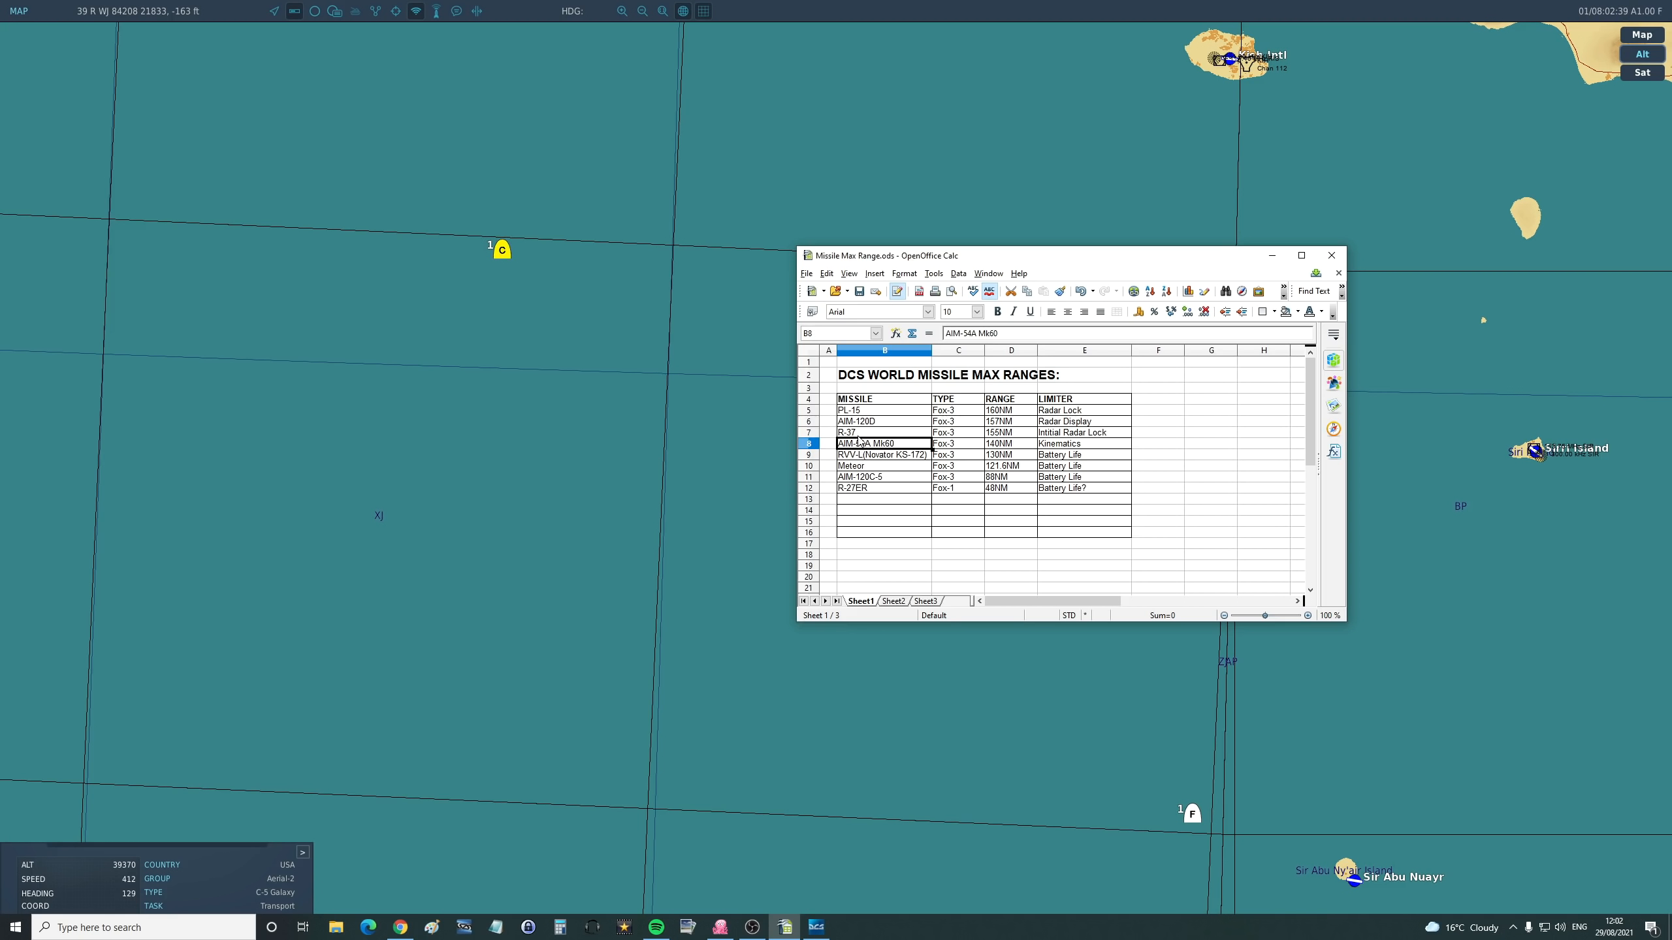
left_click(863, 432)
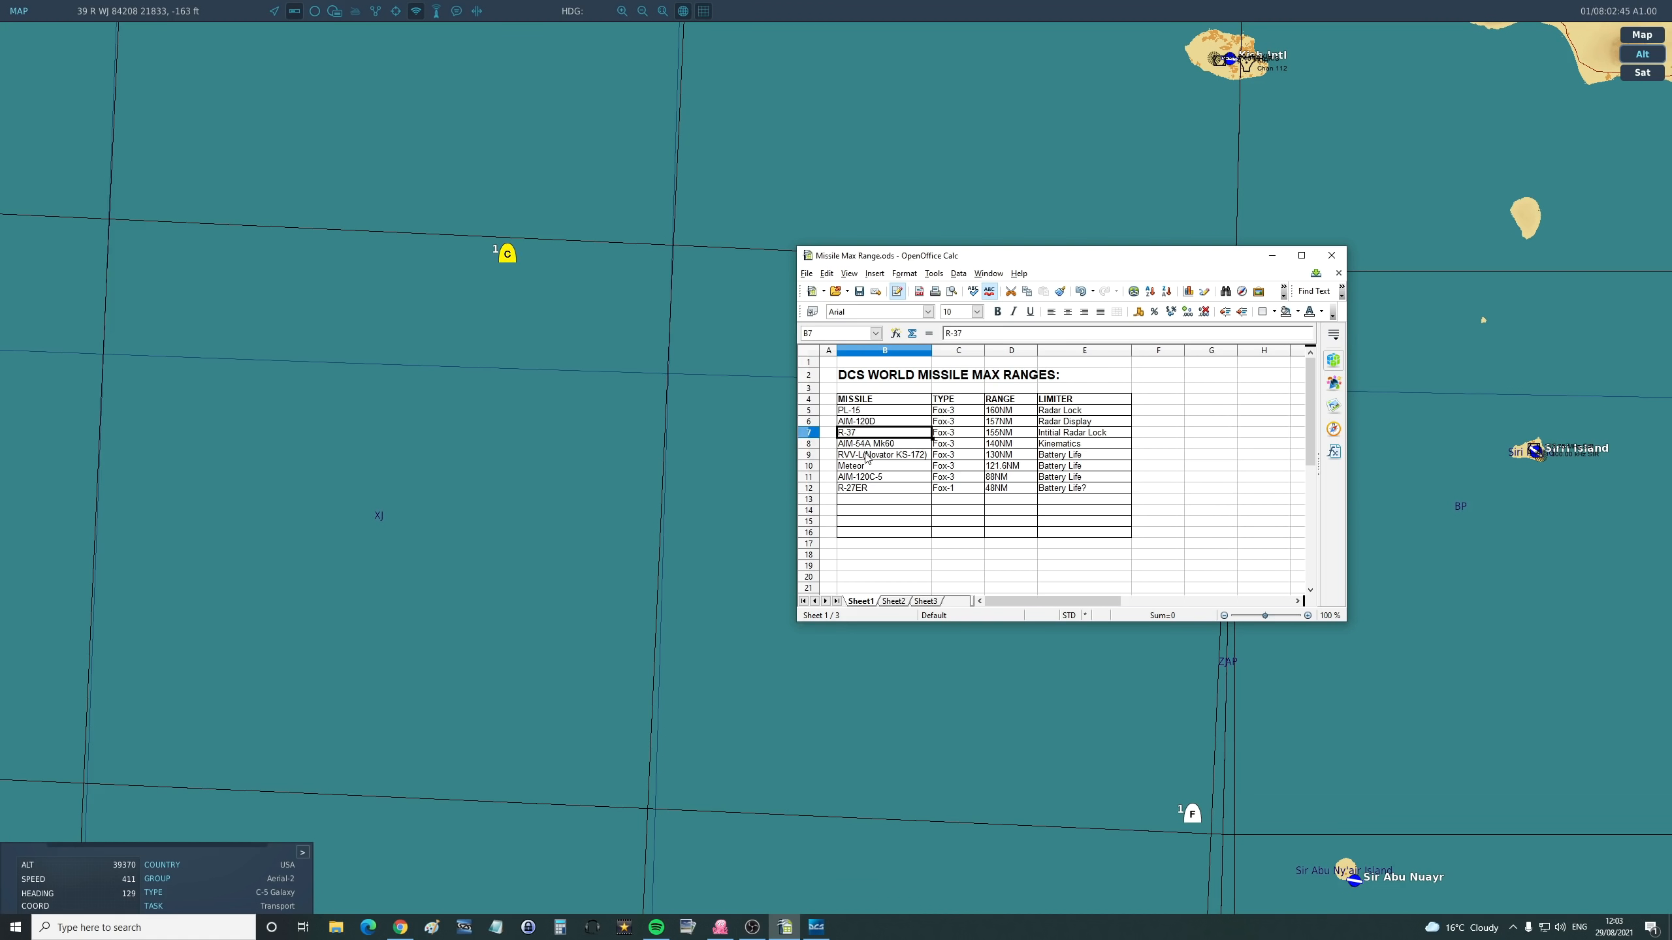
left_click(883, 487)
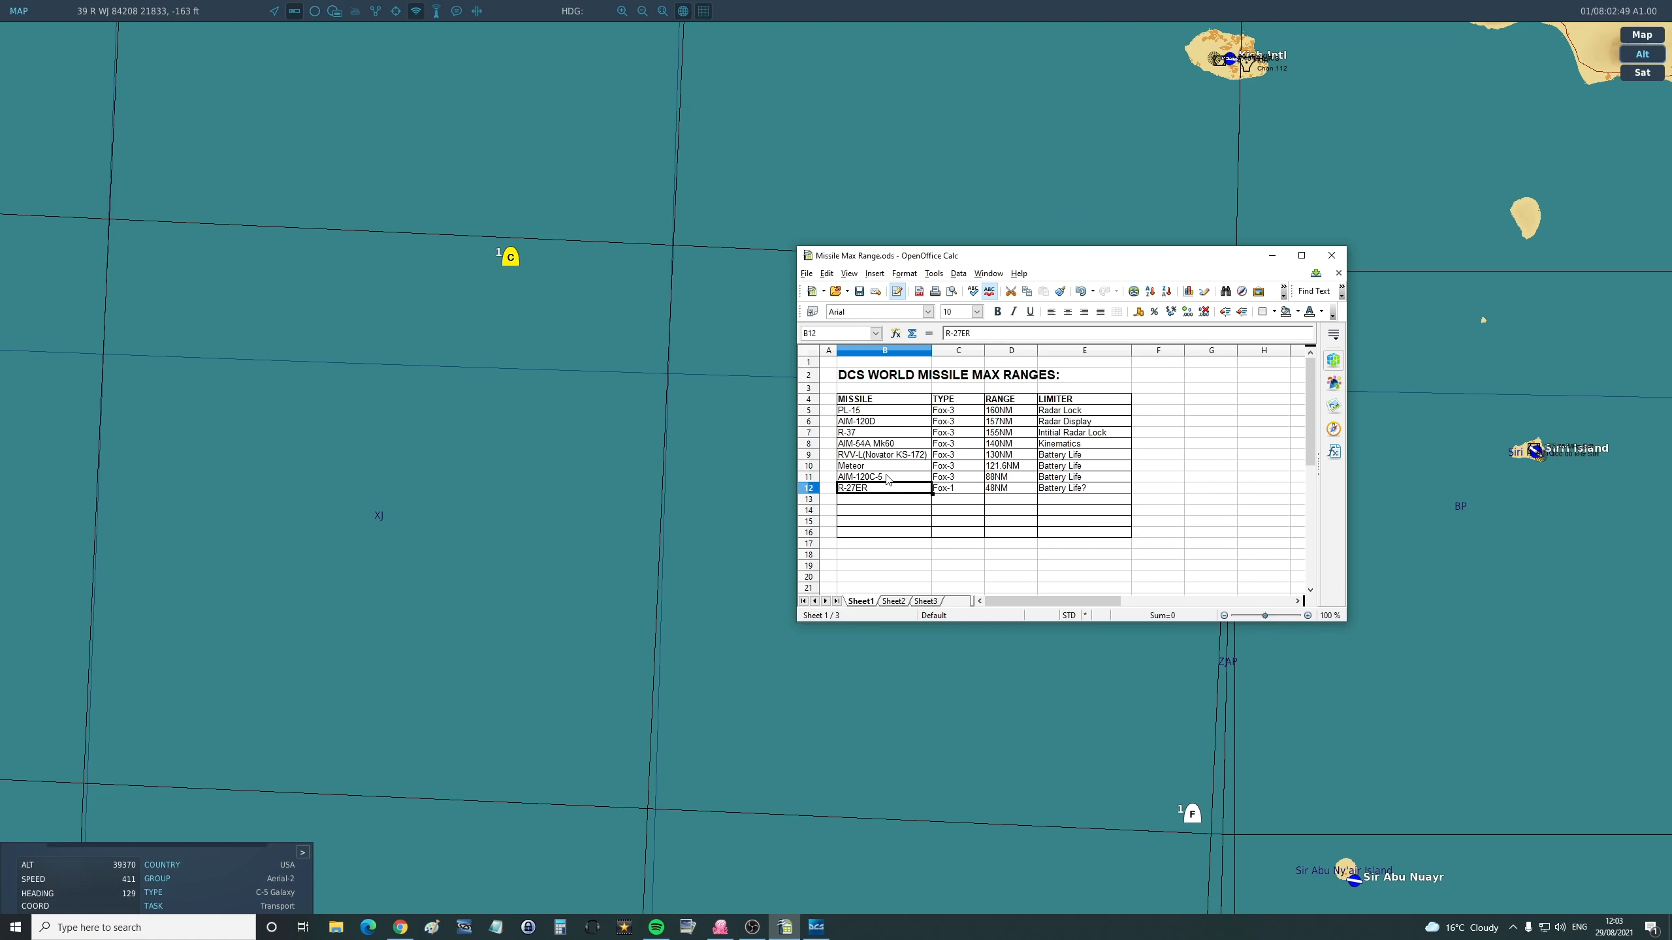
left_click(1010, 488)
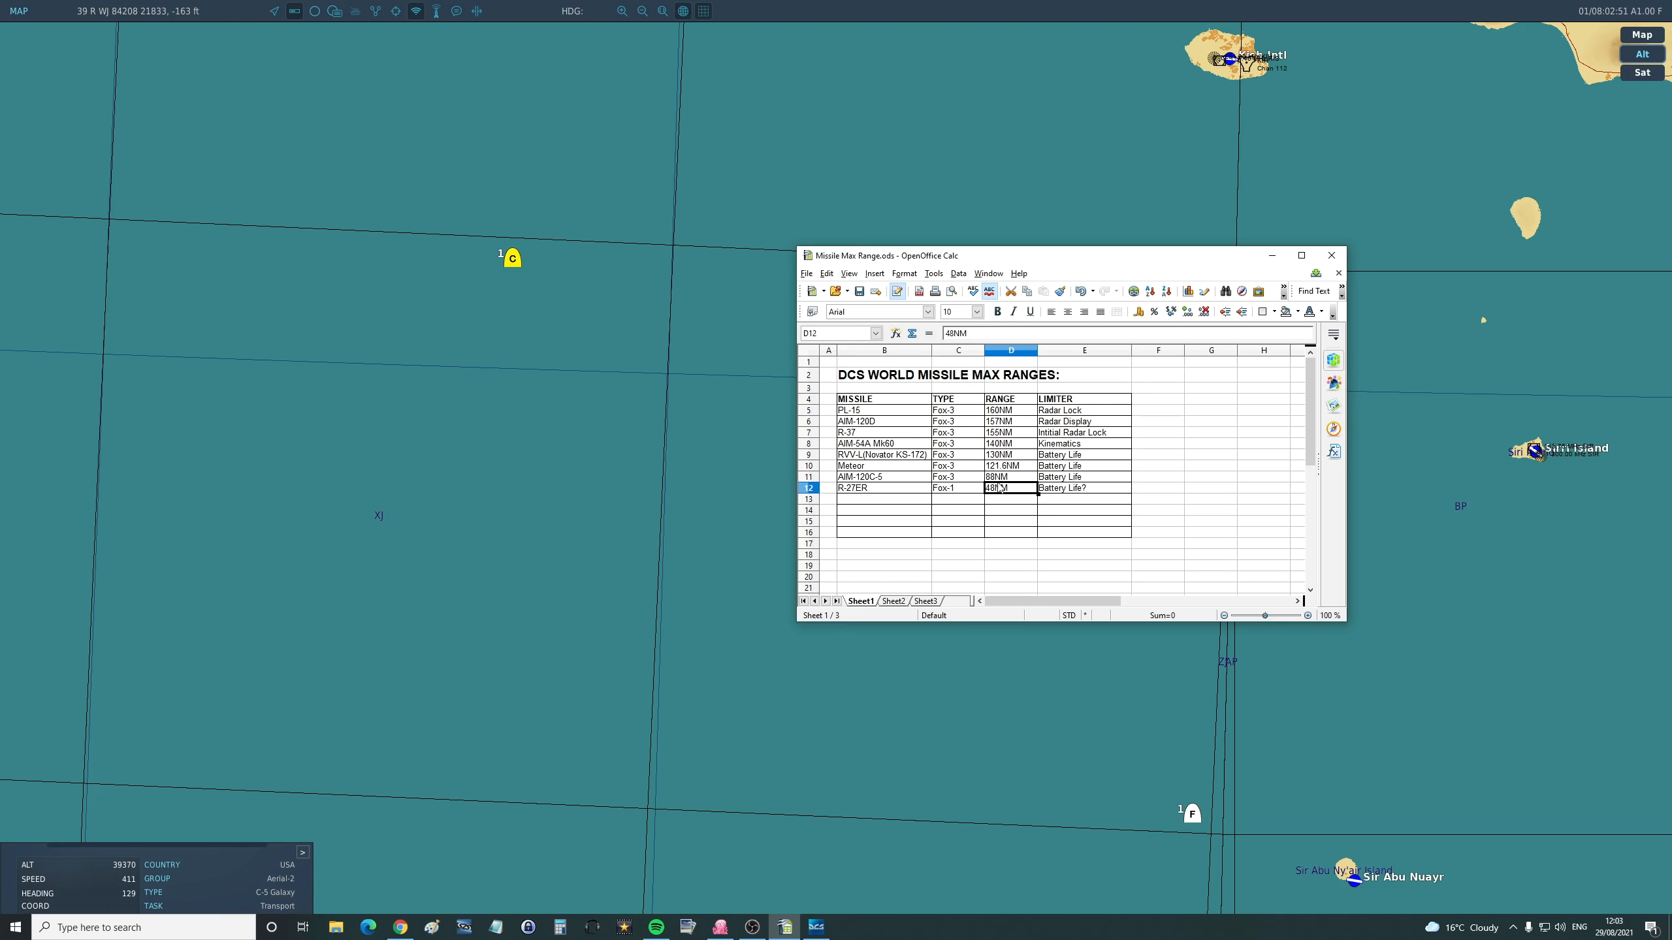
left_click(1011, 477)
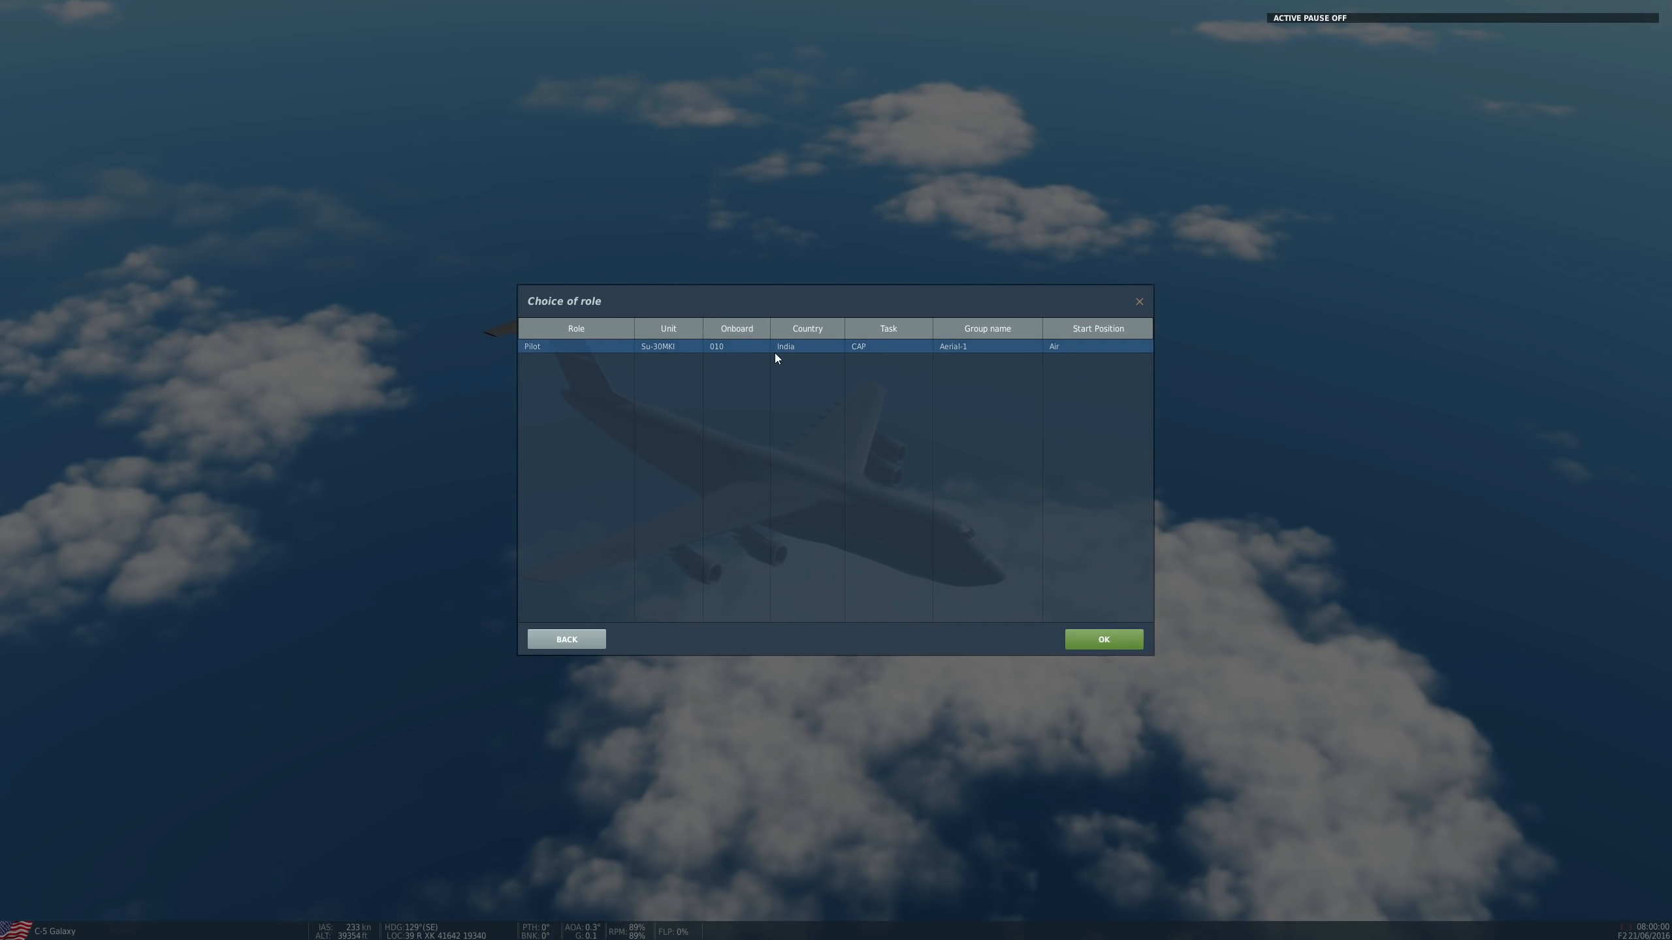
Confirm the Su-30MKI pilot slot and fly the briefed mission against the C-5 Galaxy.
left_click(1102, 639)
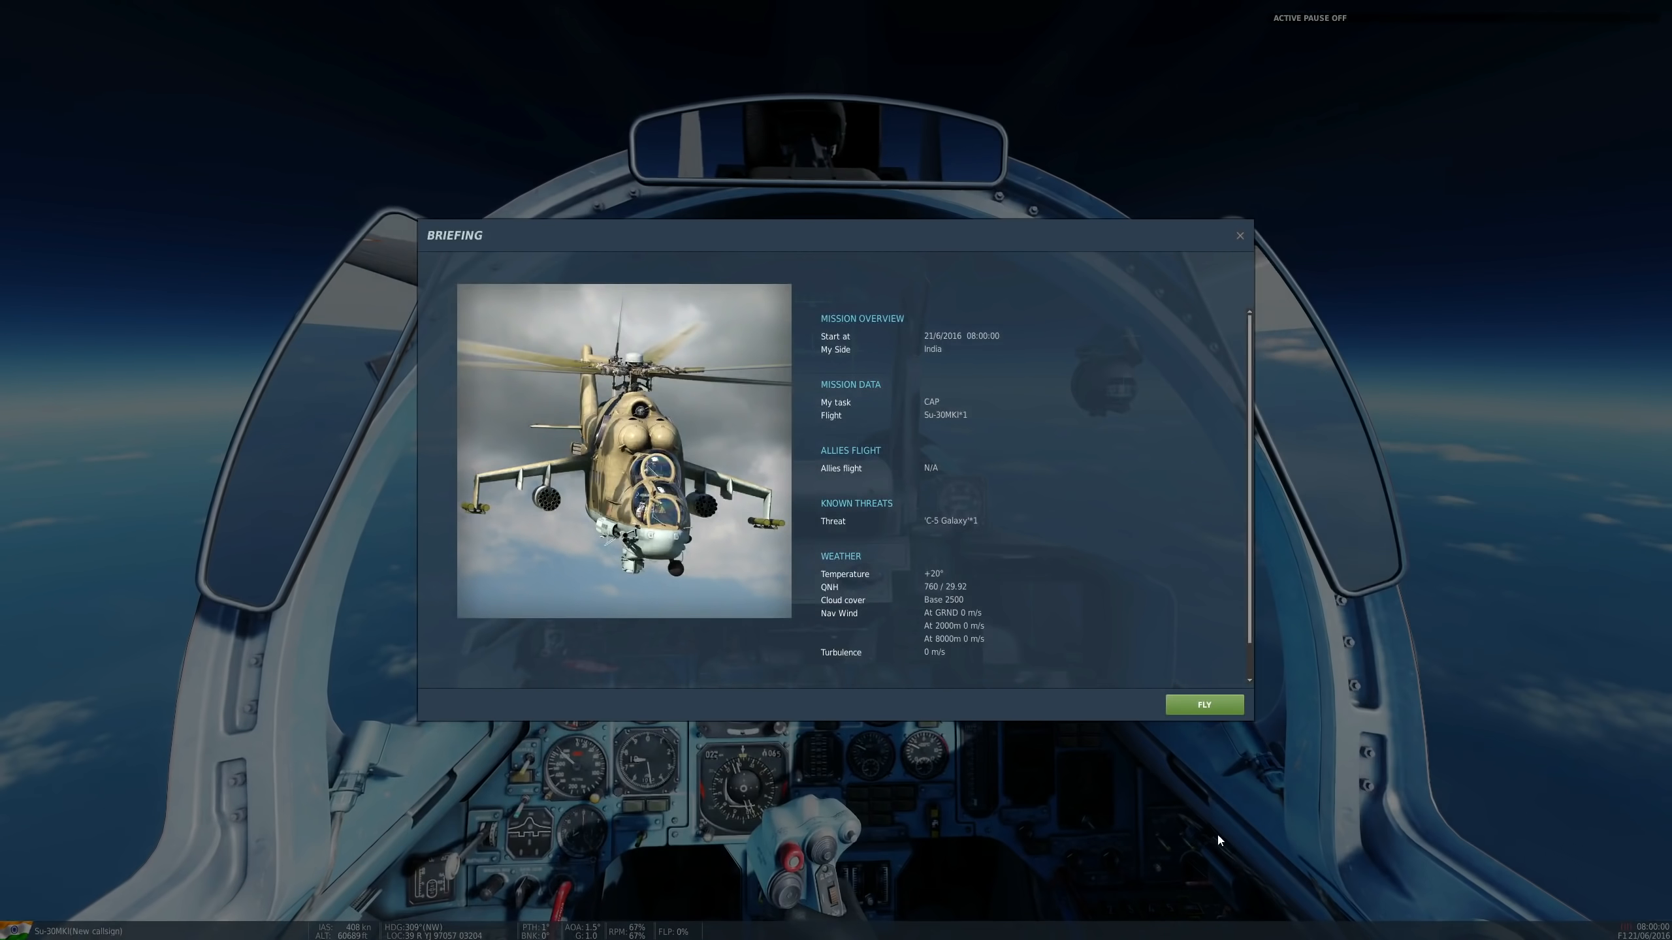
left_click(1203, 705)
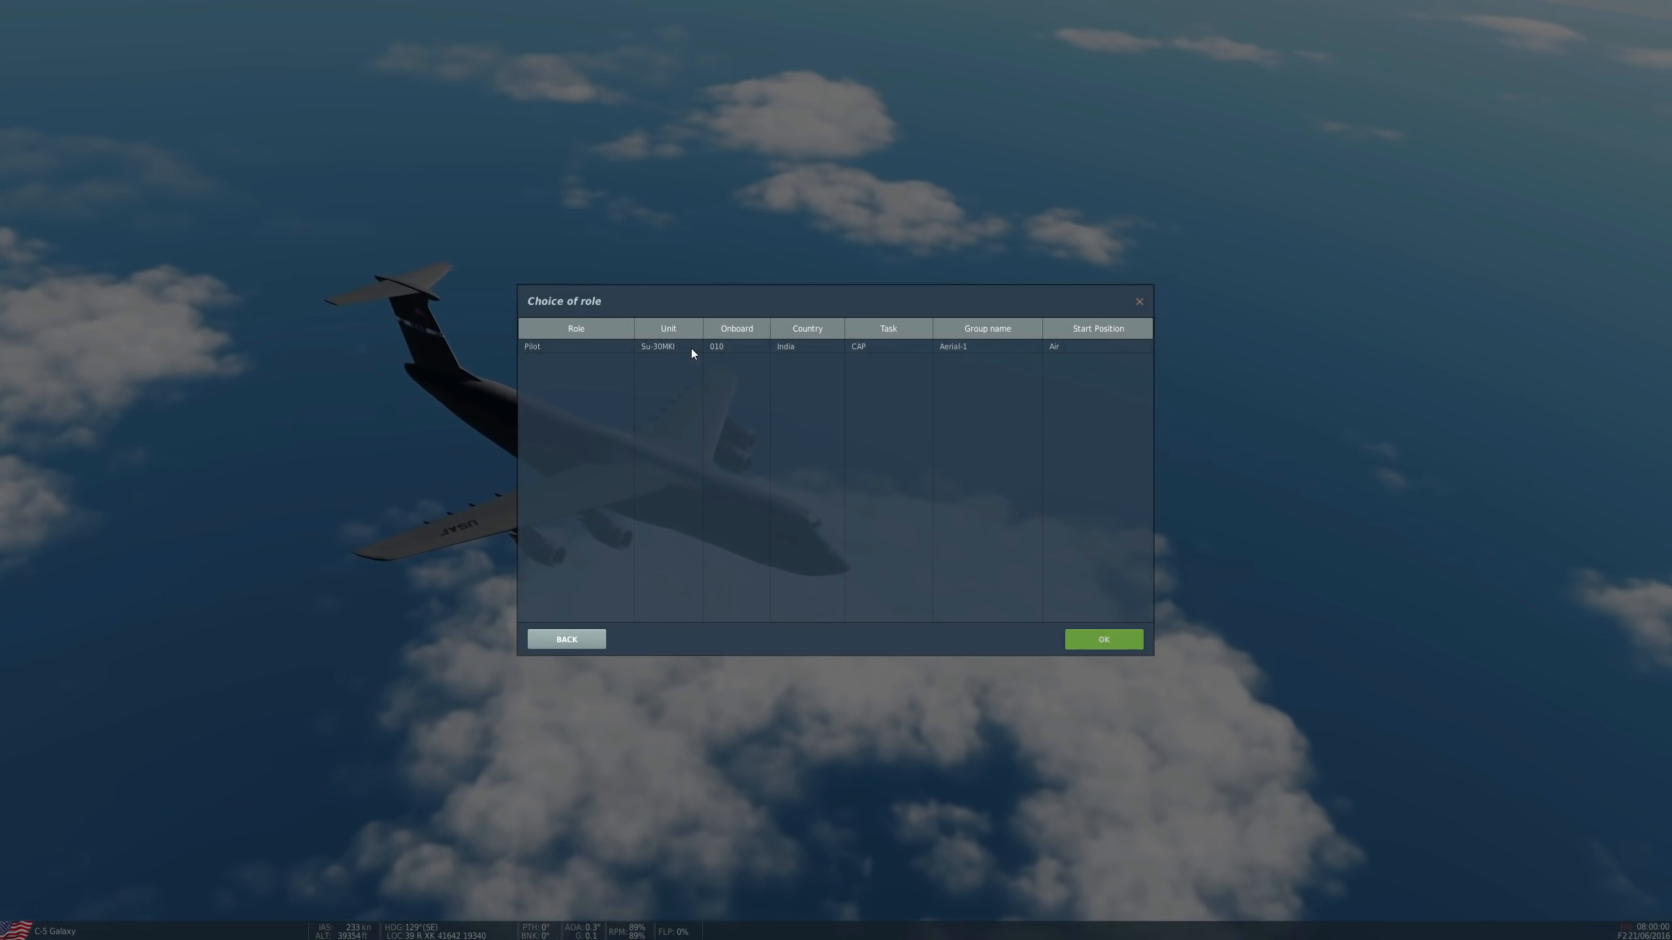
left_click(1103, 639)
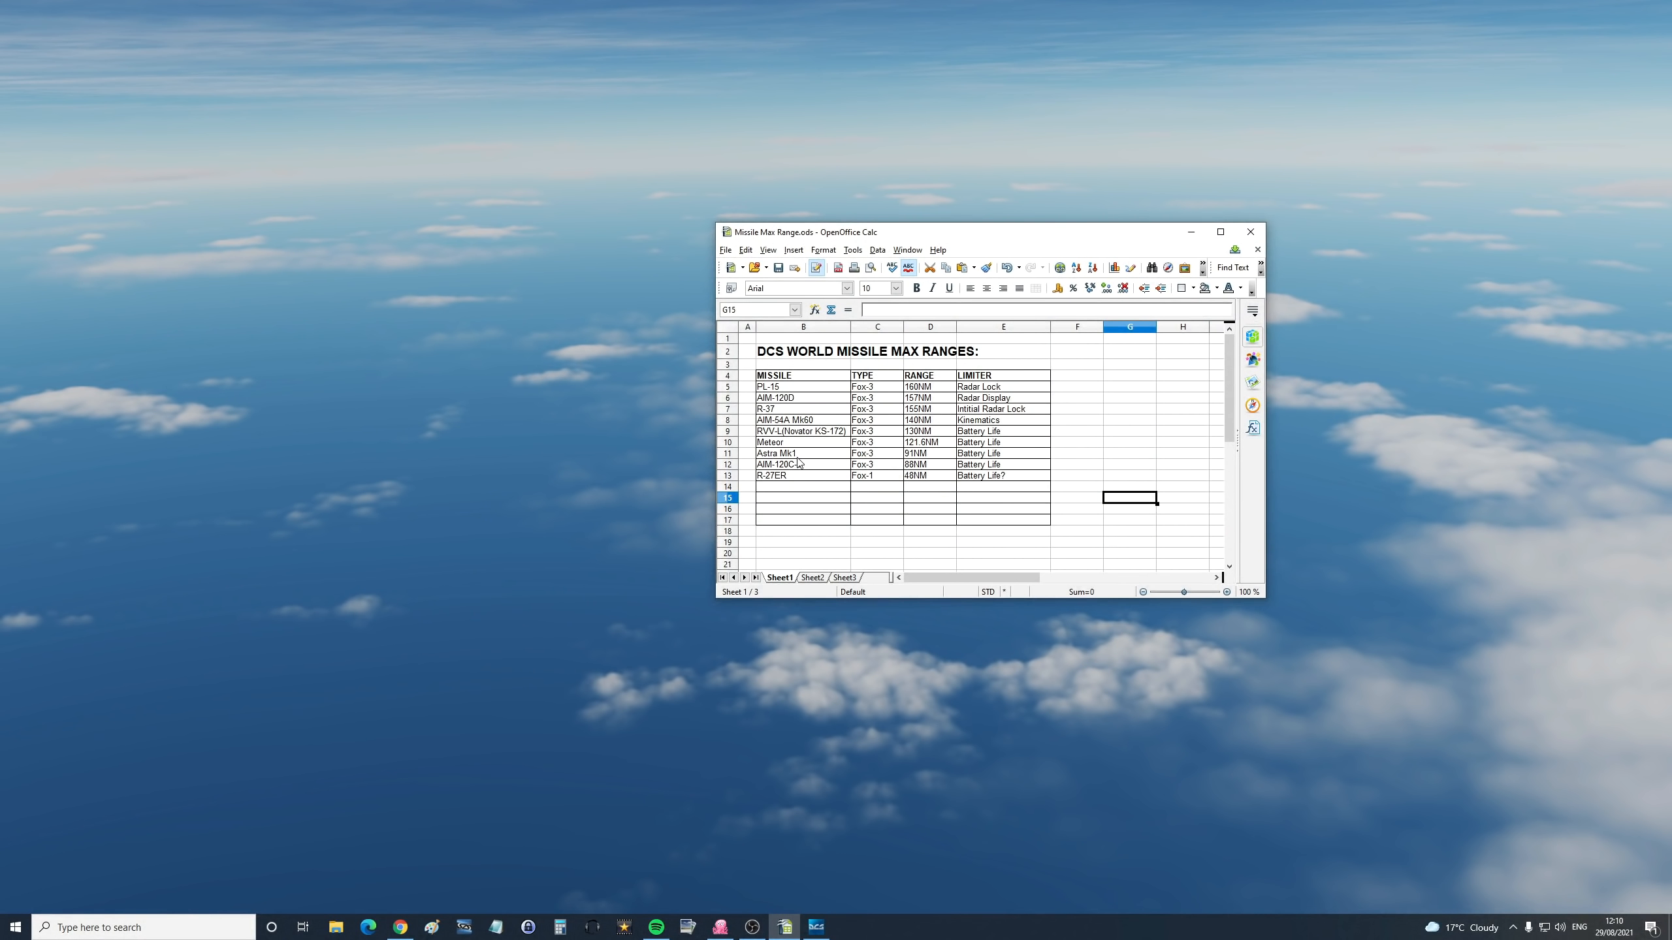
mouse_move(794, 459)
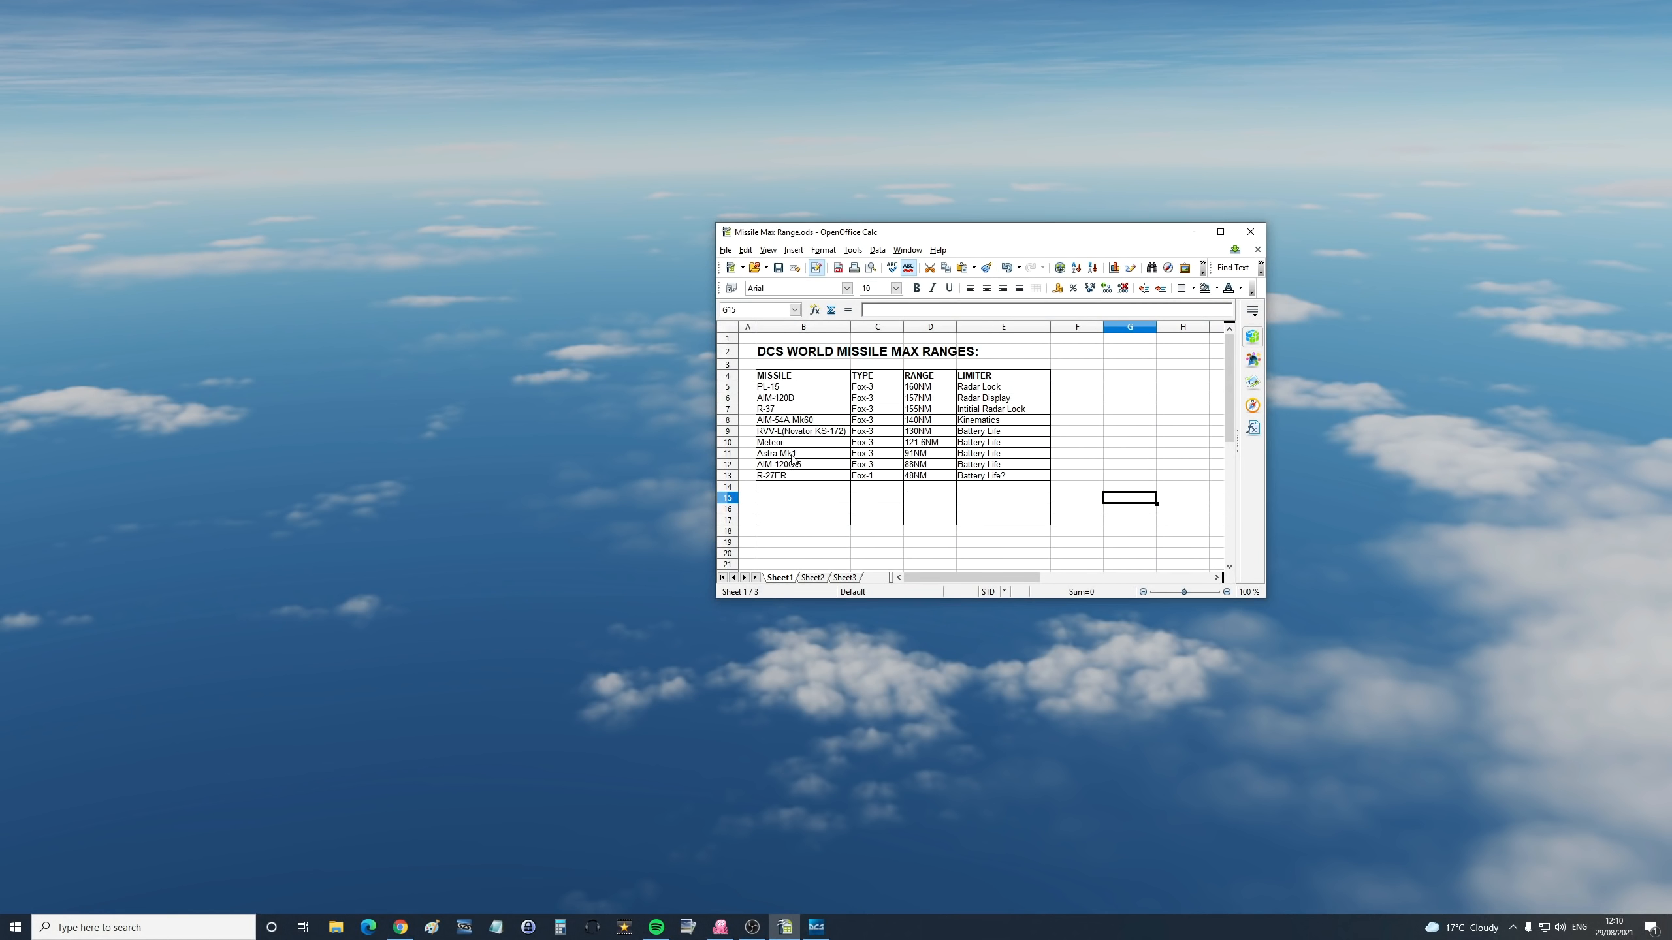
left_click(876, 453)
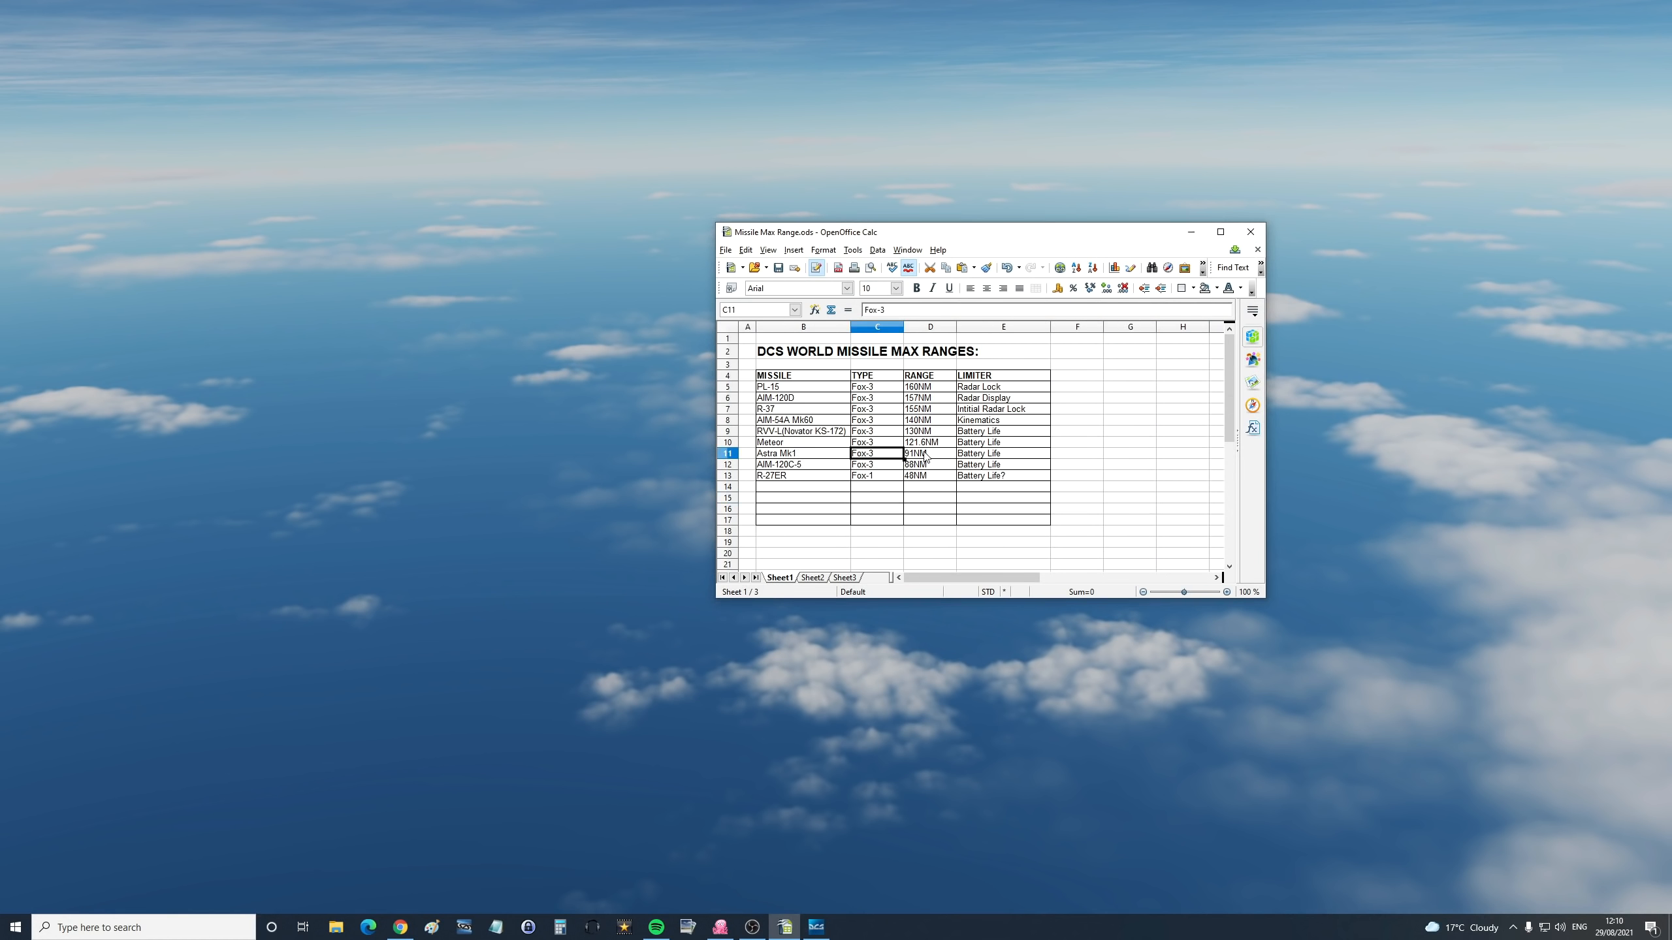
left_click(928, 453)
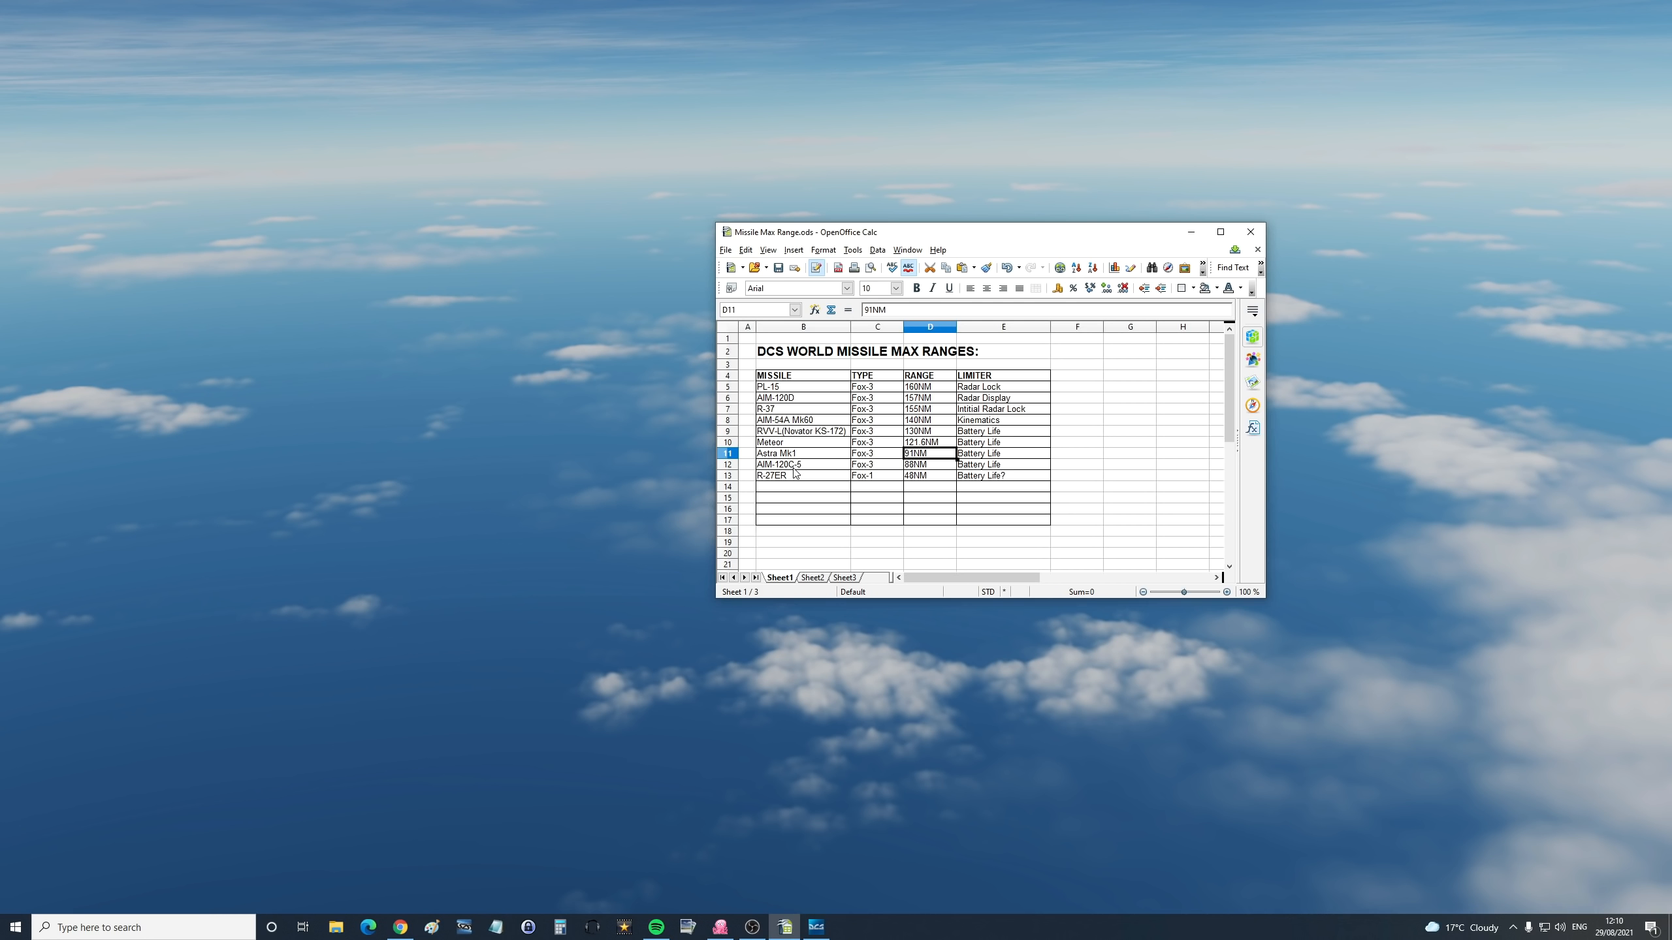
left_click(802, 464)
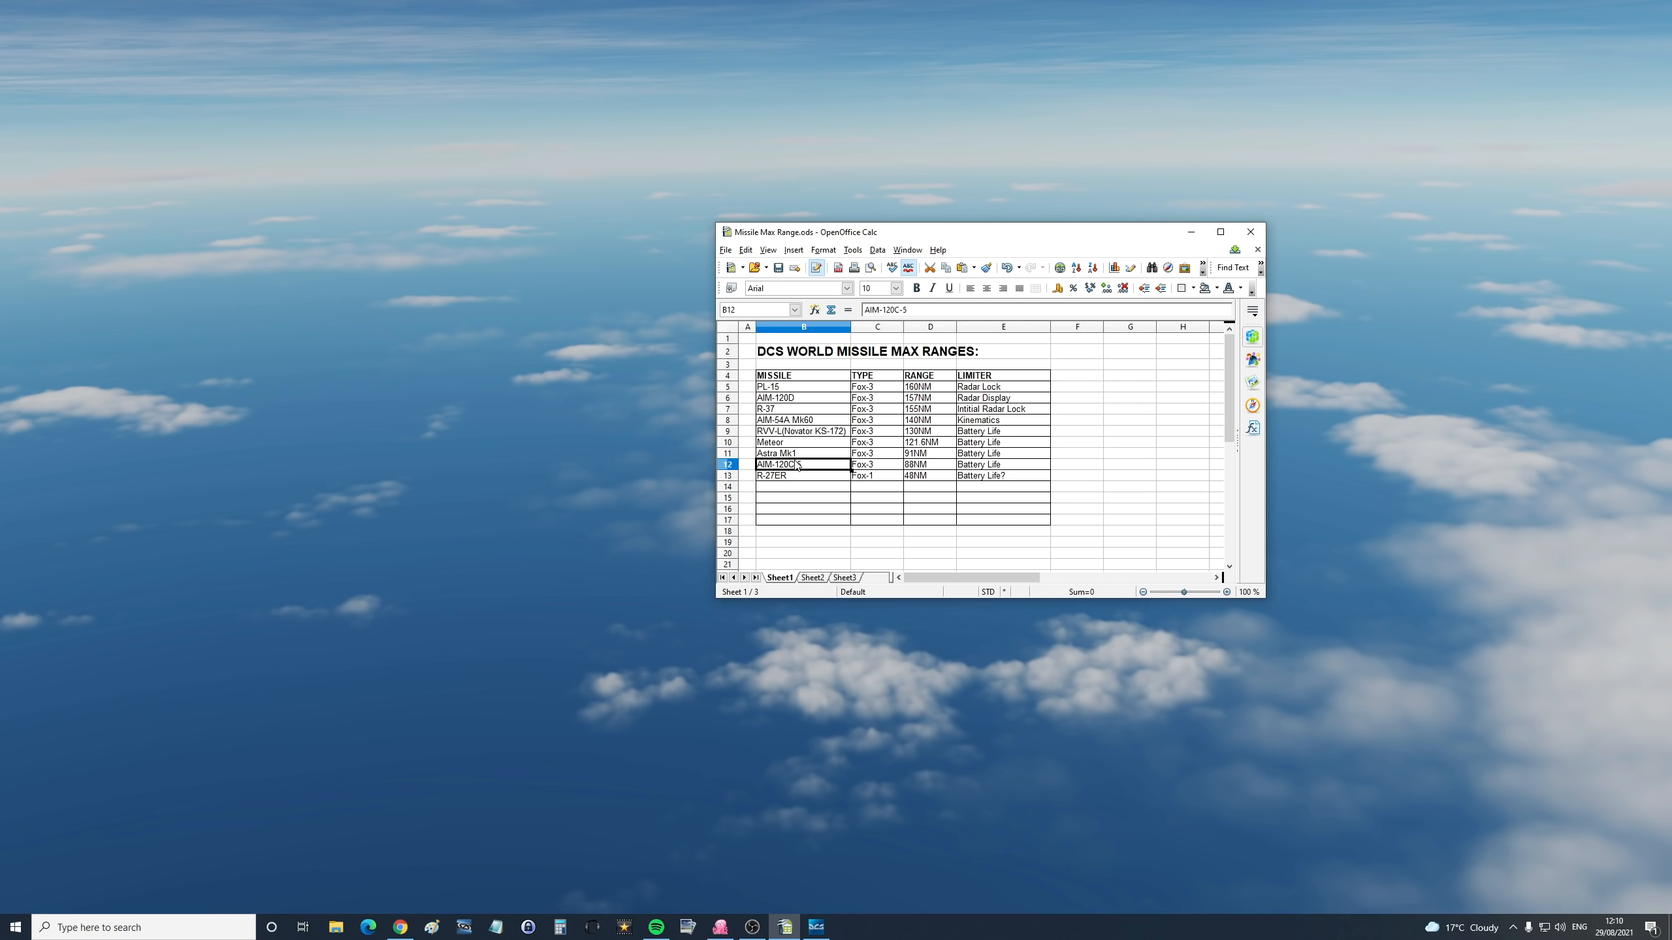
left_click(803, 454)
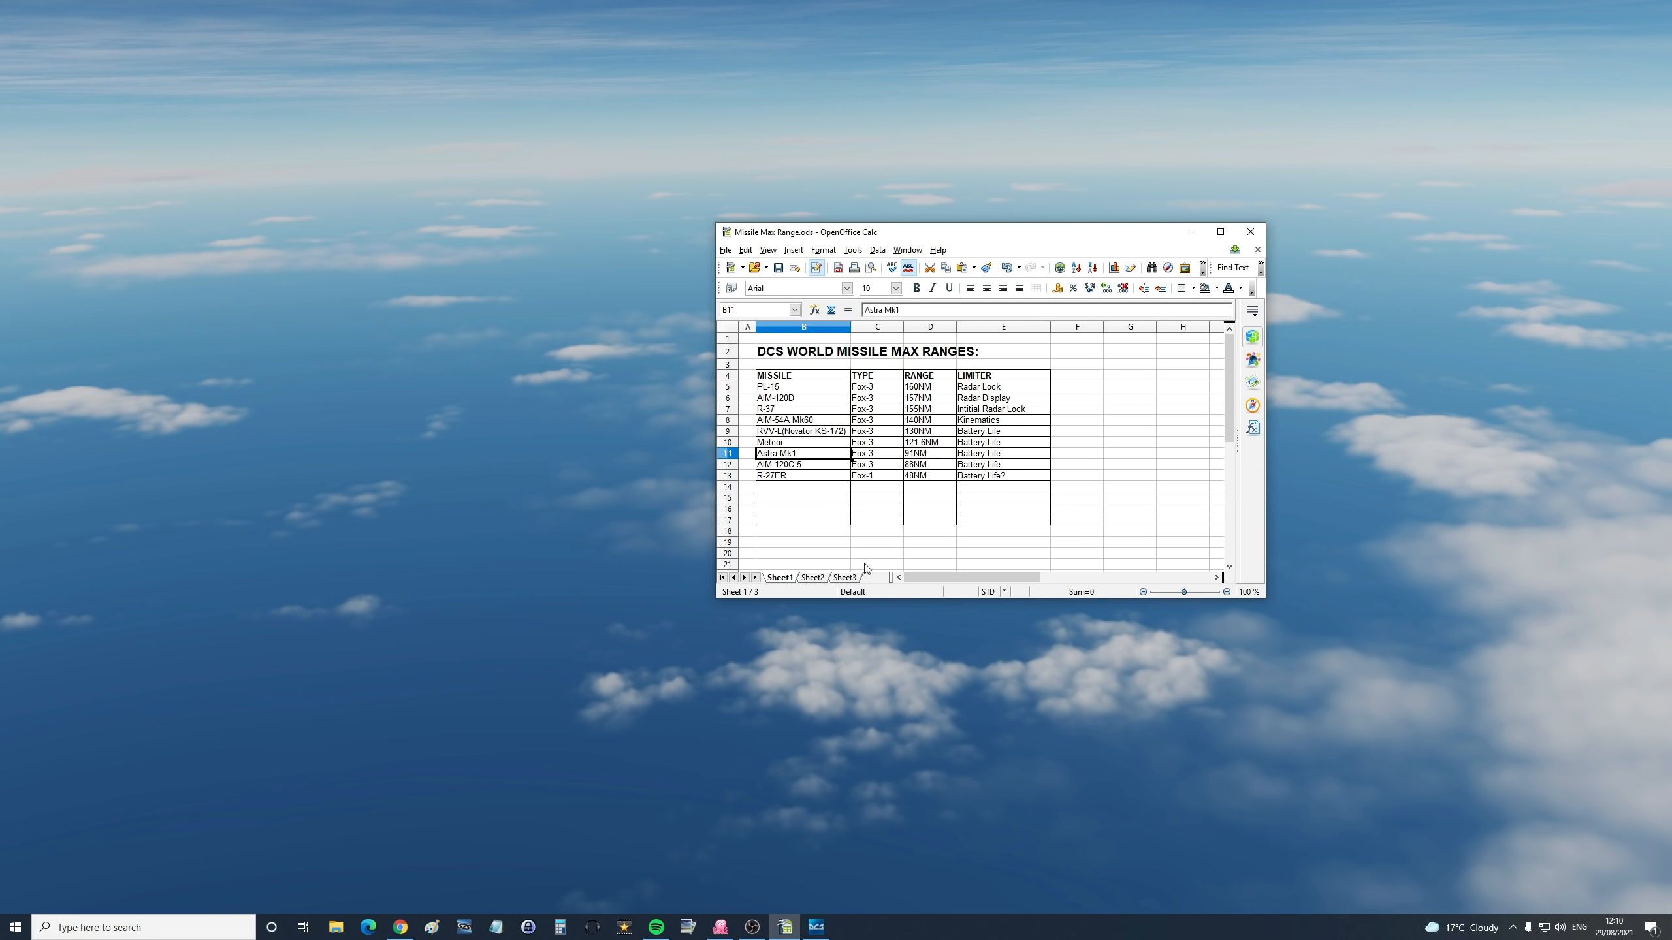
mouse_move(787, 478)
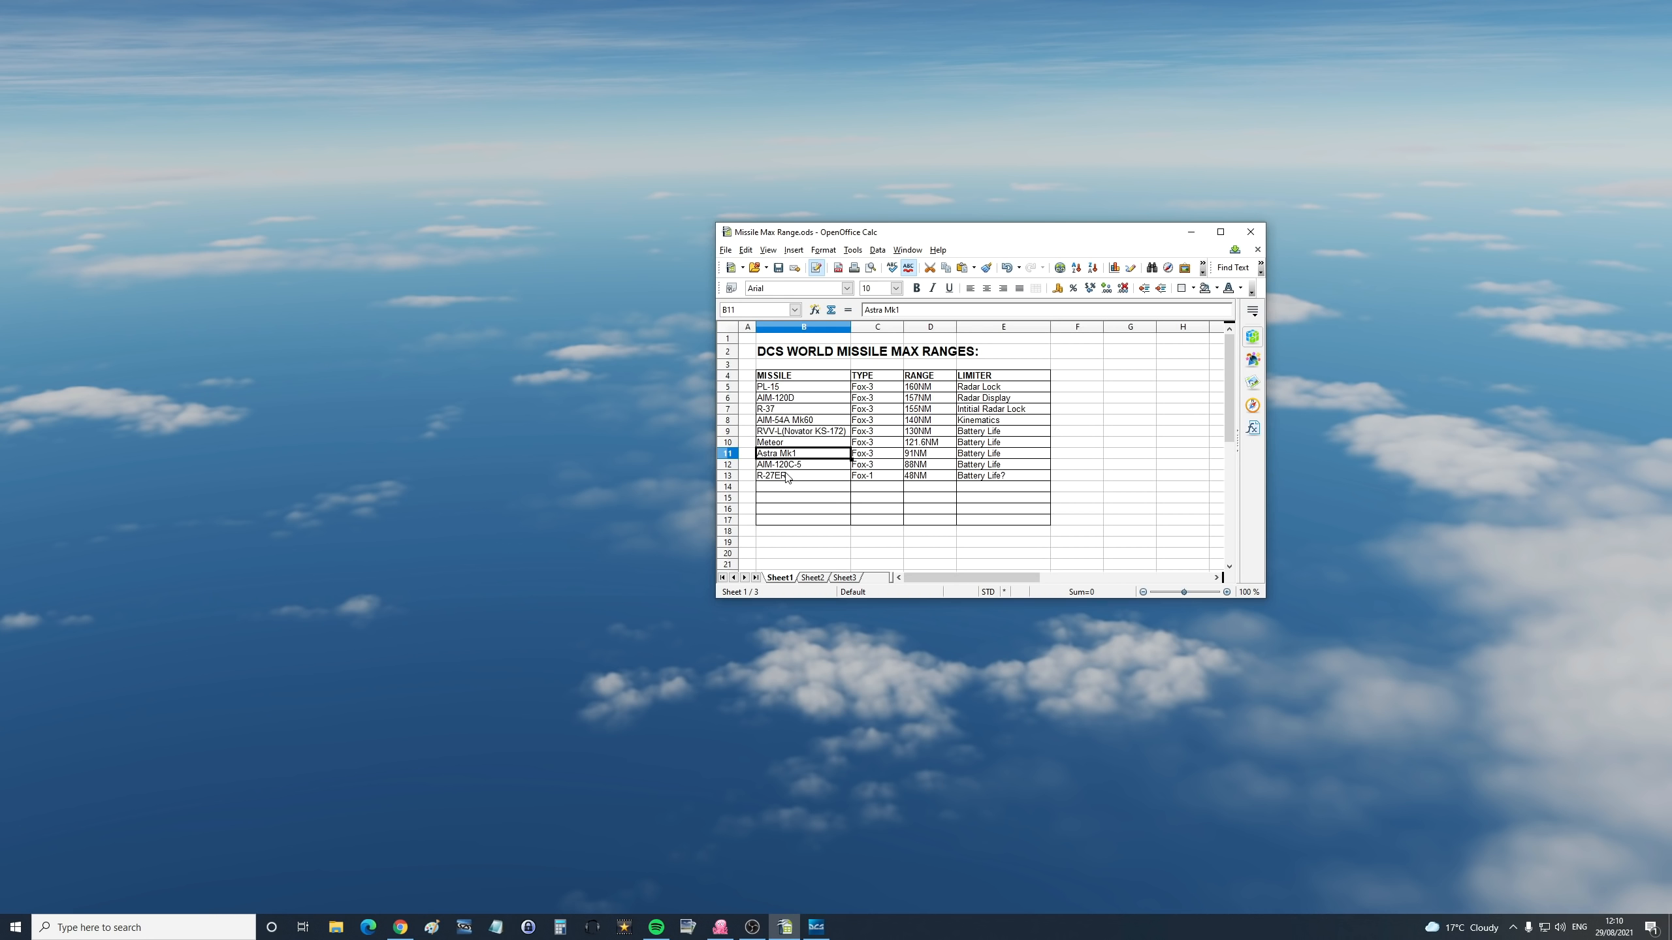
left_click(804, 464)
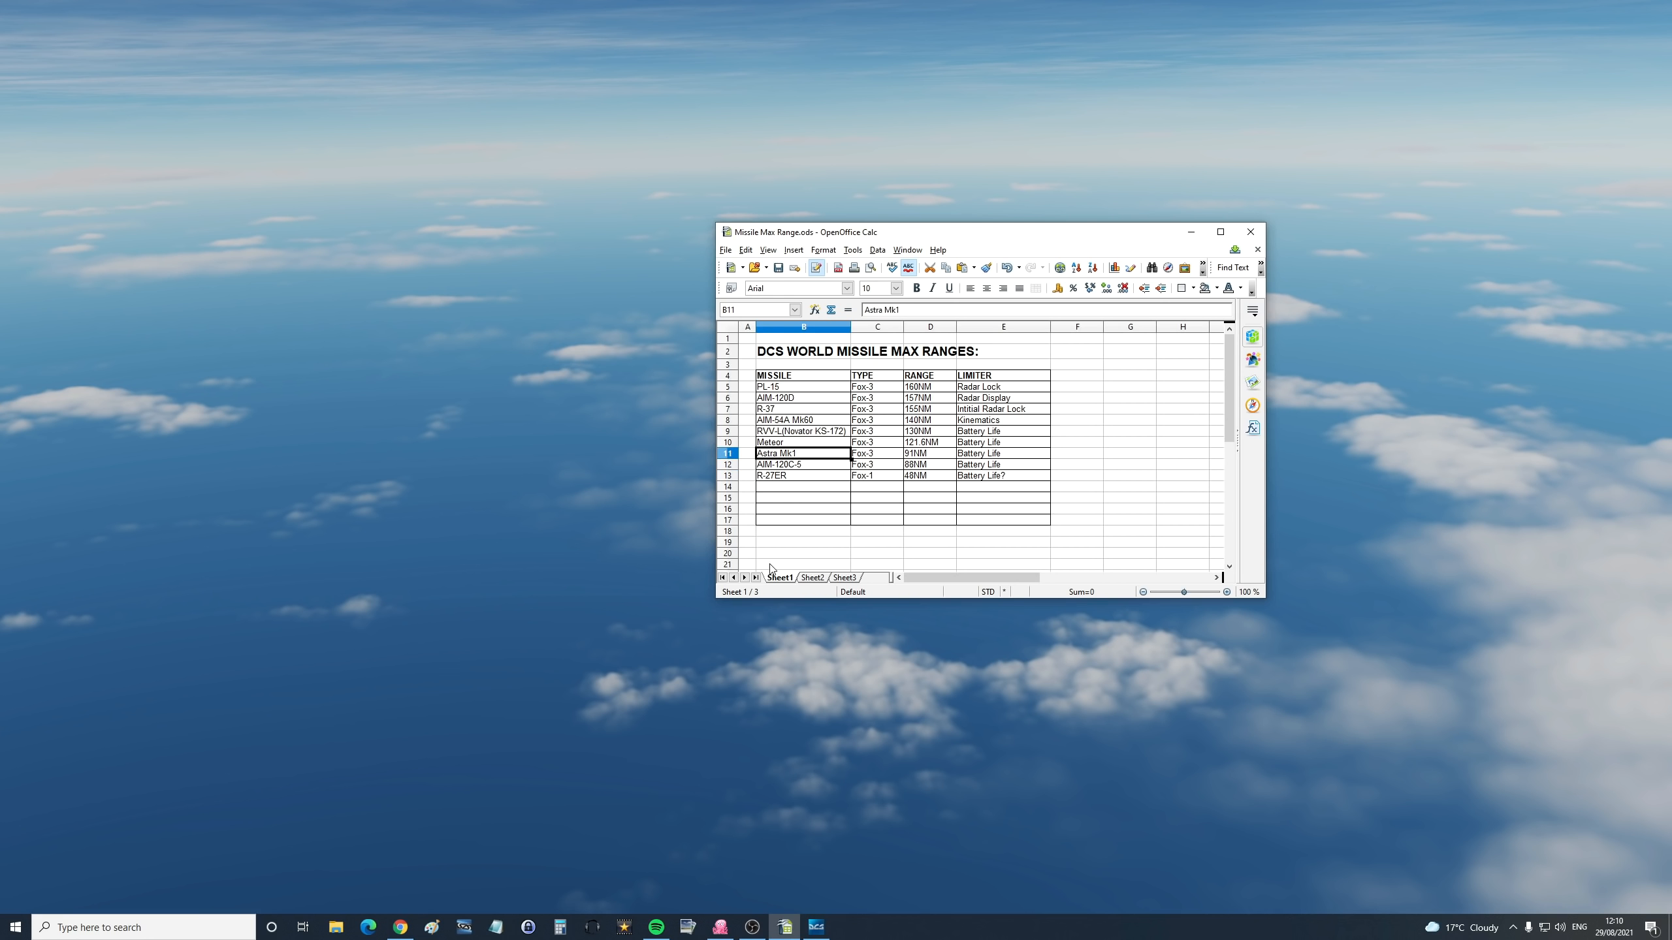
mouse_move(857, 459)
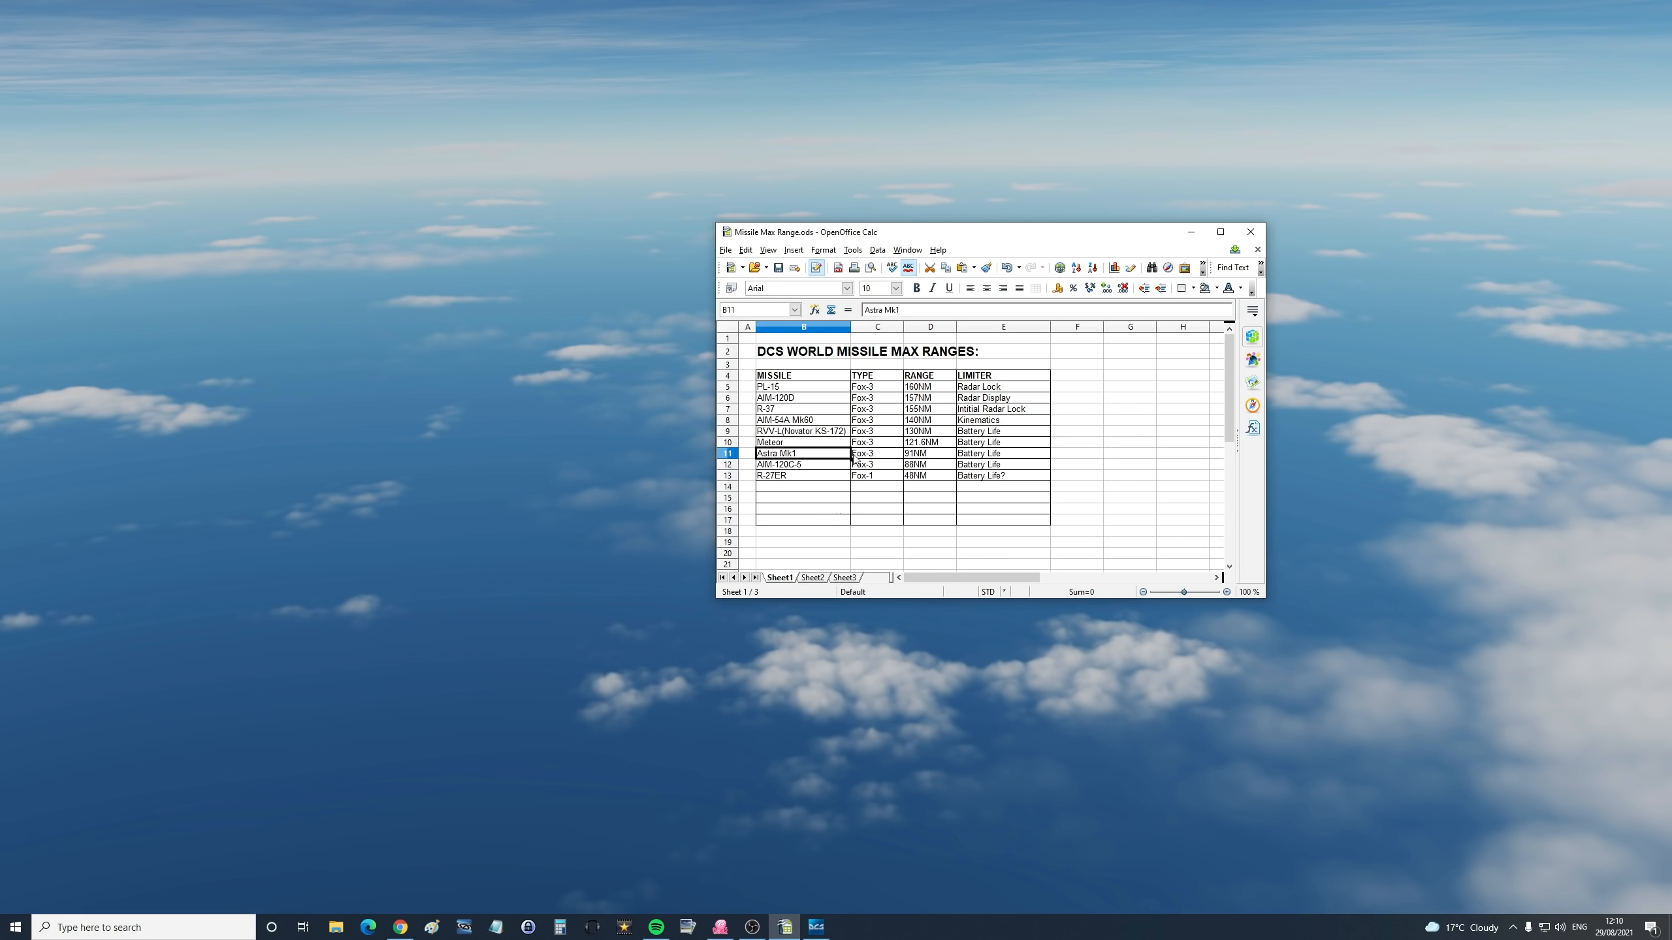
left_click(1002, 464)
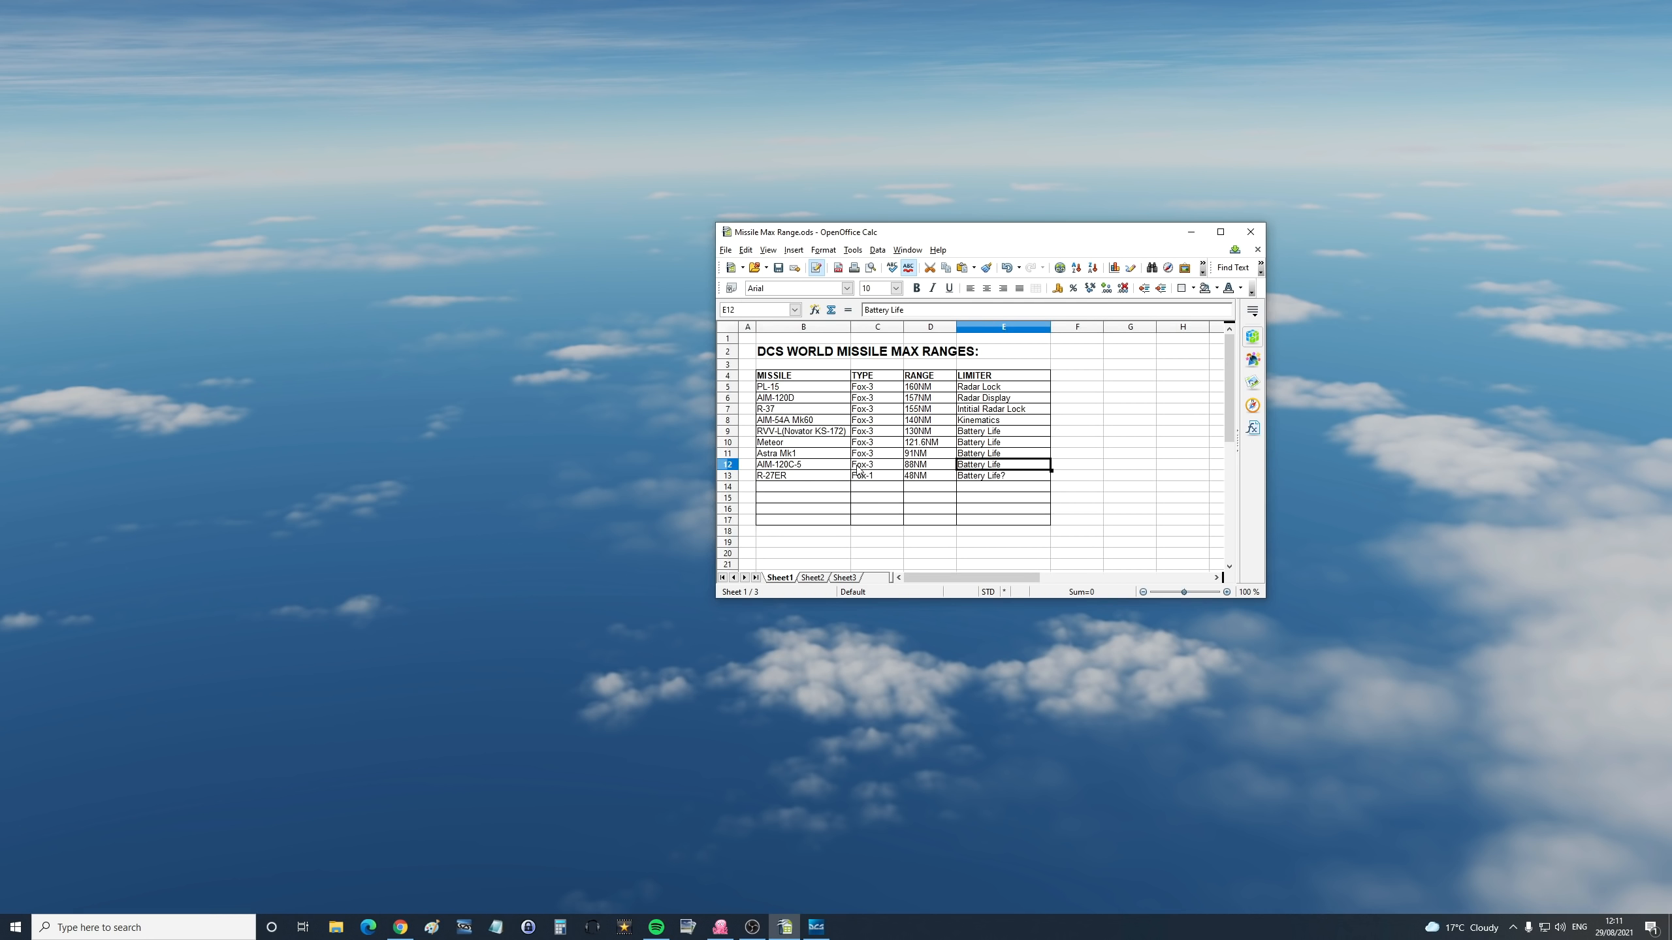
mouse_move(804, 472)
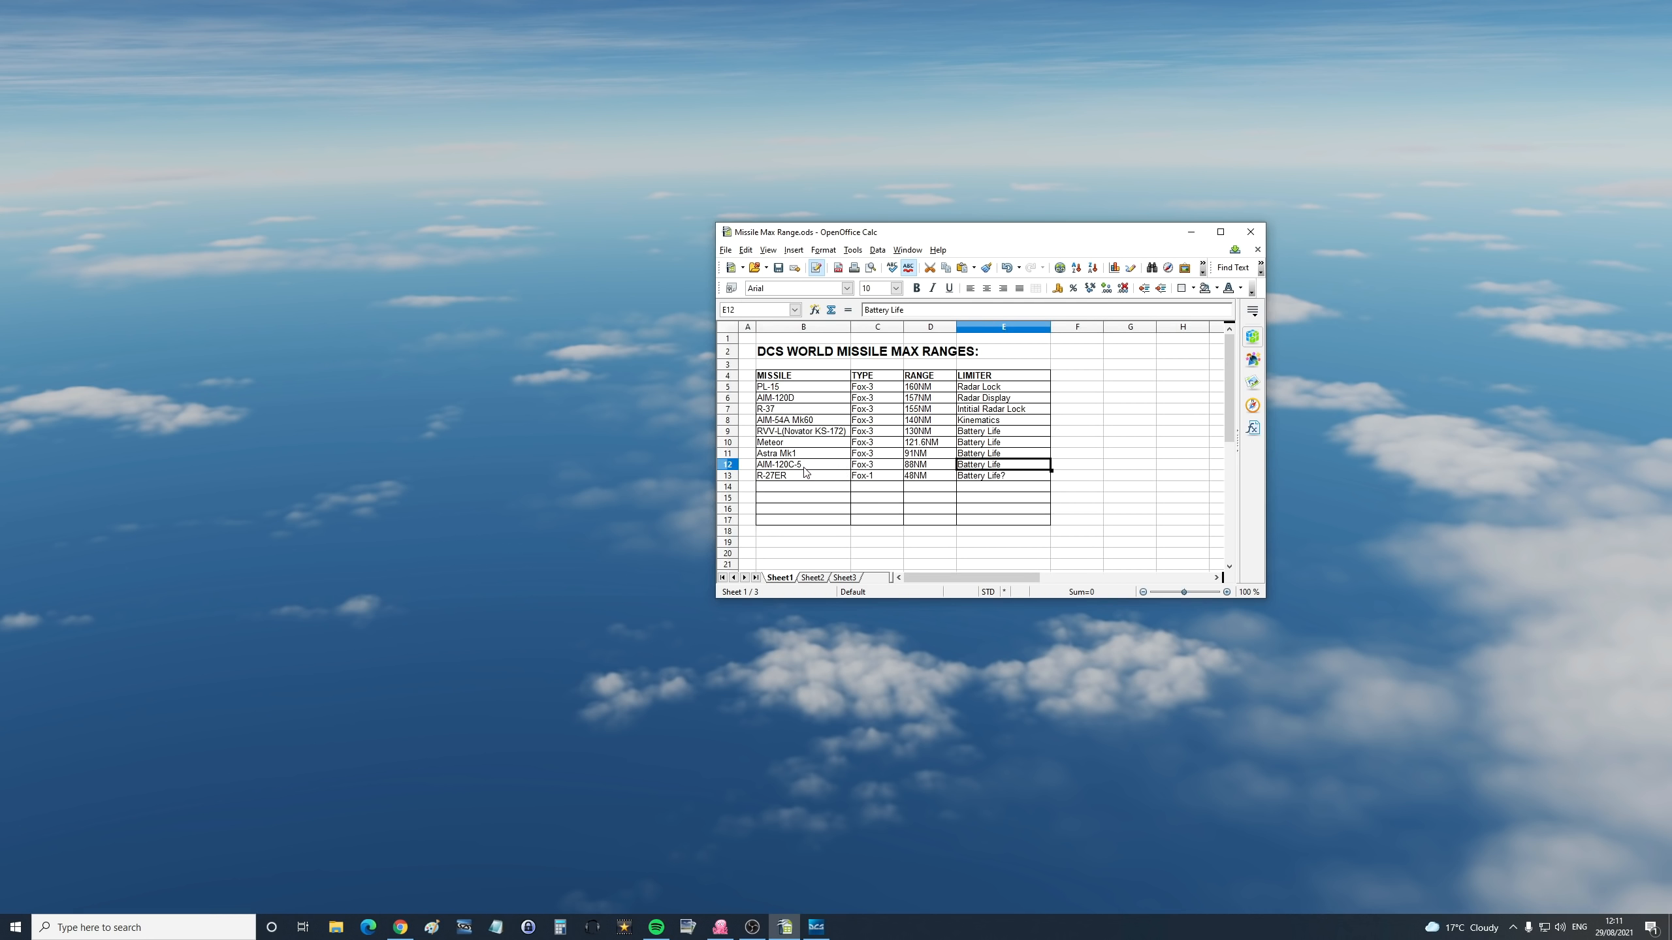
mouse_move(804, 499)
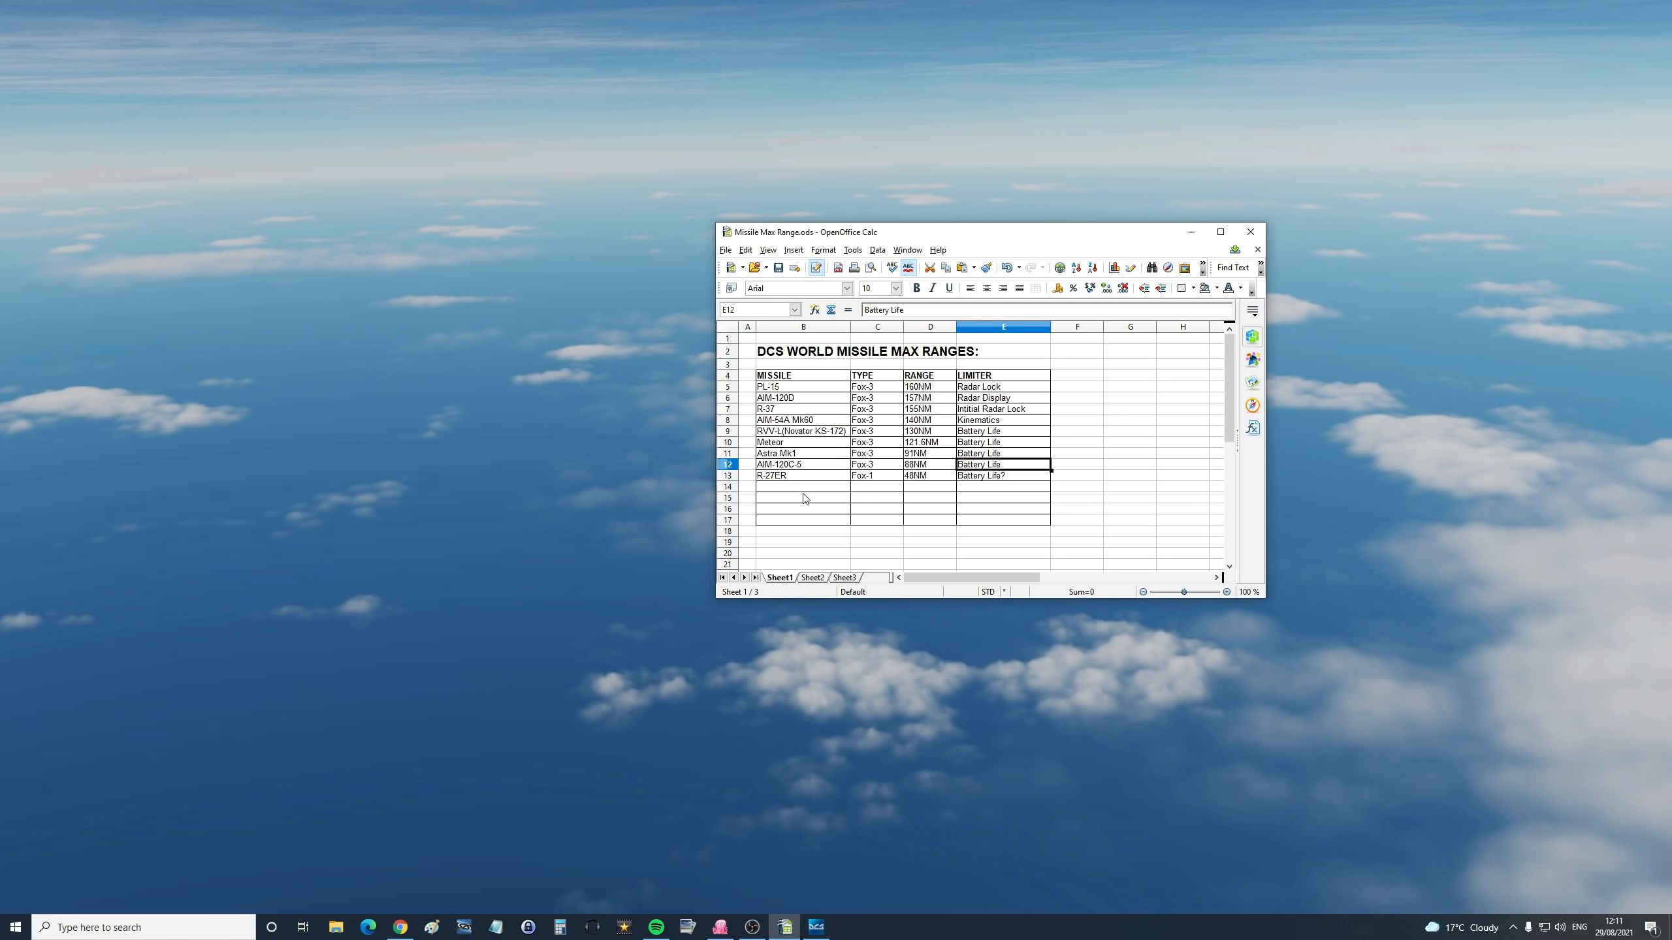